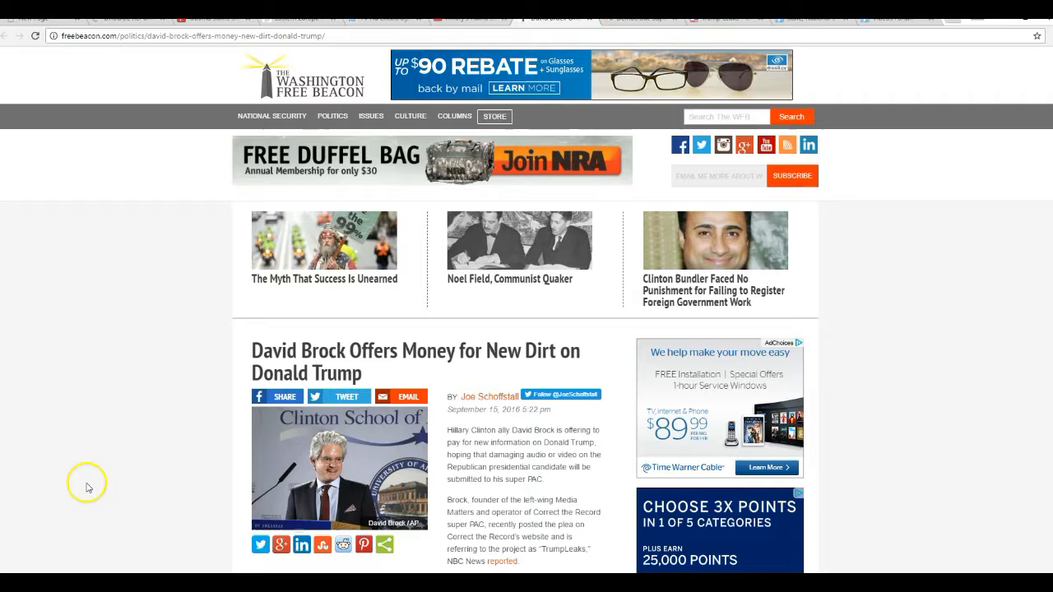
{"action": "mouse_move", "coordinate": [97, 458]}
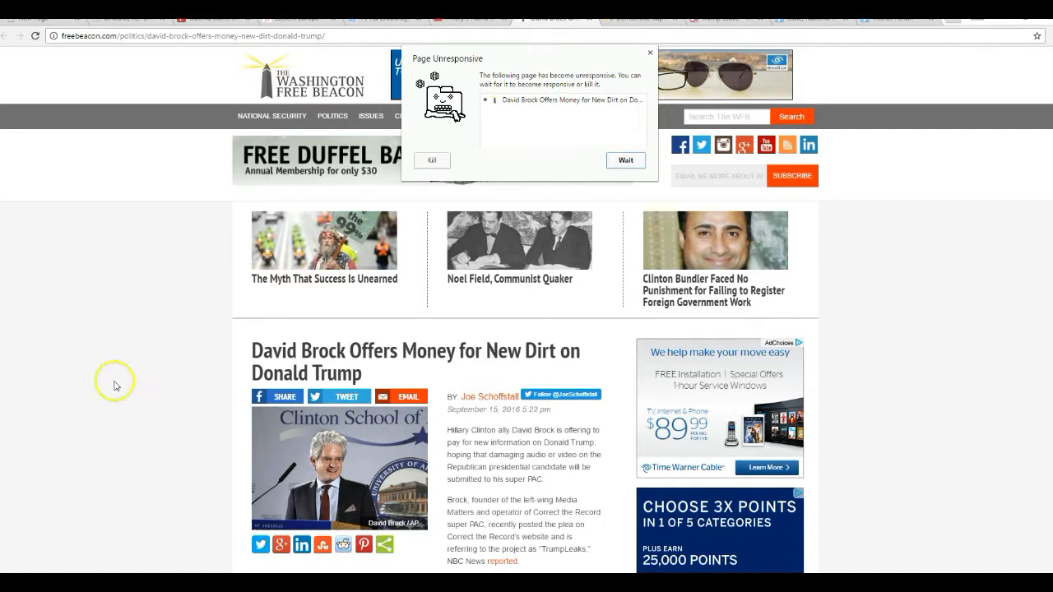
{"action": "mouse_move", "coordinate": [108, 418]}
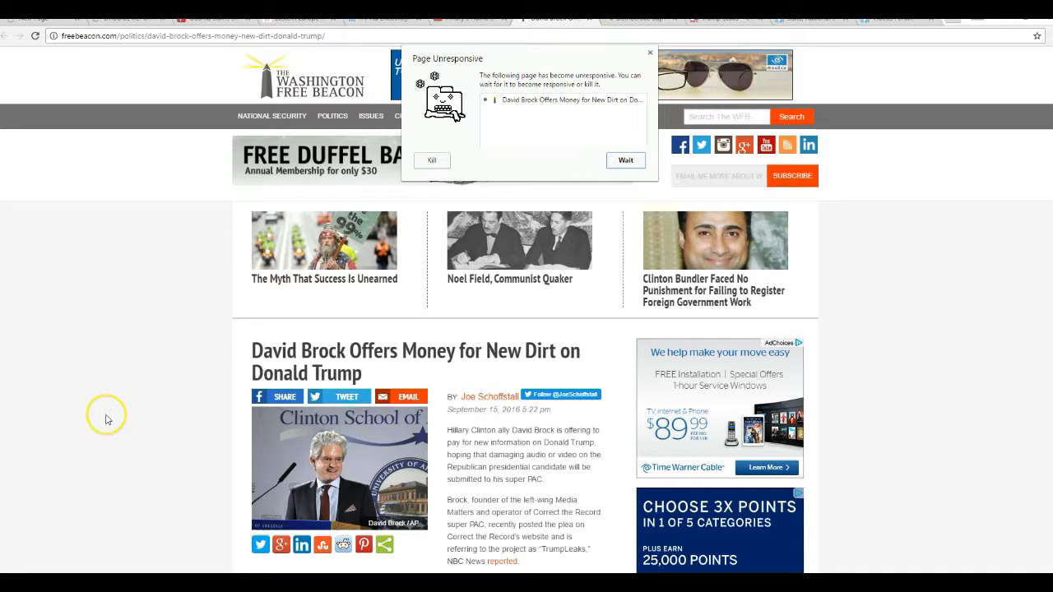
{"action": "mouse_move", "coordinate": [115, 414]}
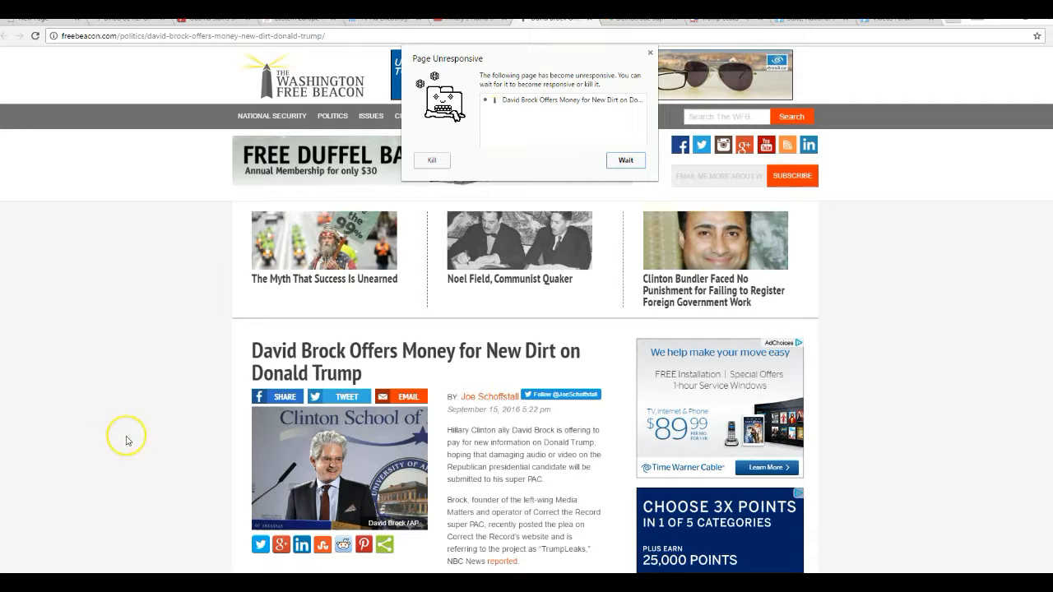
{"action": "mouse_move", "coordinate": [89, 400]}
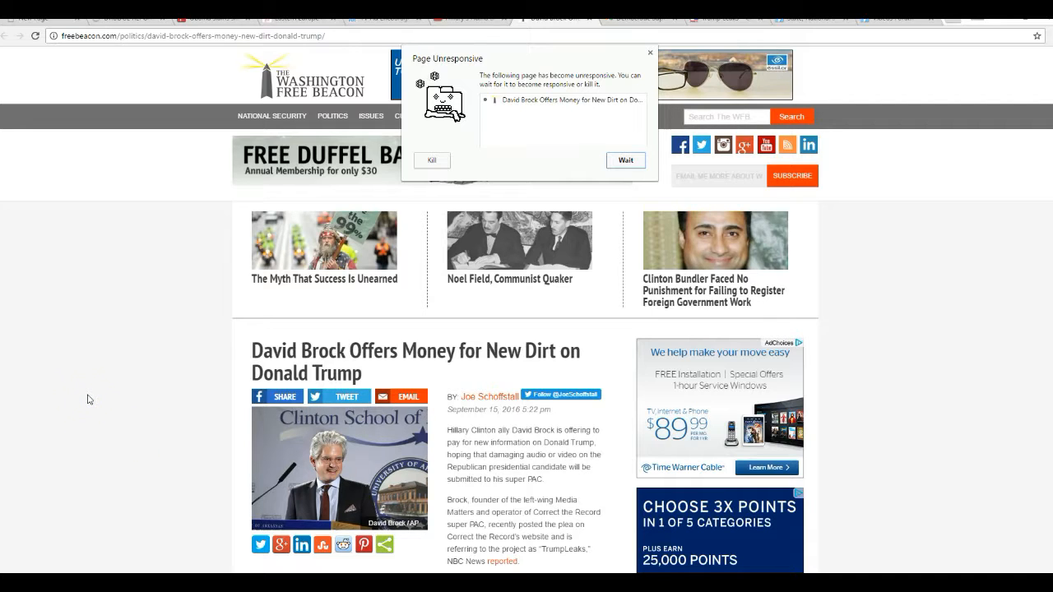
- Follow the Free Beacon article's link toward NBC News's report on Brock's paid Trump-dirt project
{"action": "left_click", "coordinate": [88, 444]}
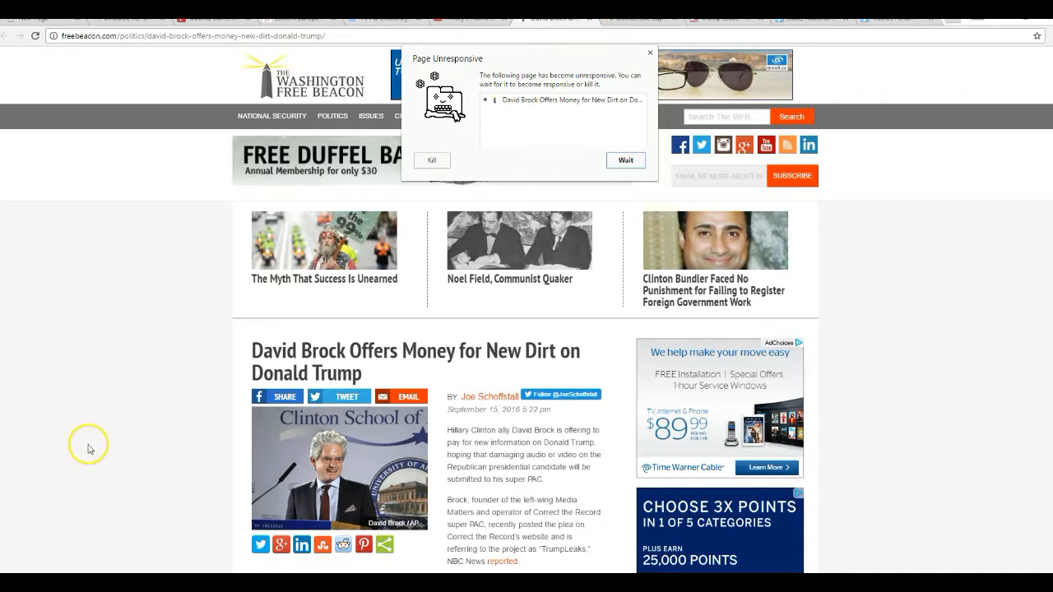
{"action": "mouse_move", "coordinate": [89, 438]}
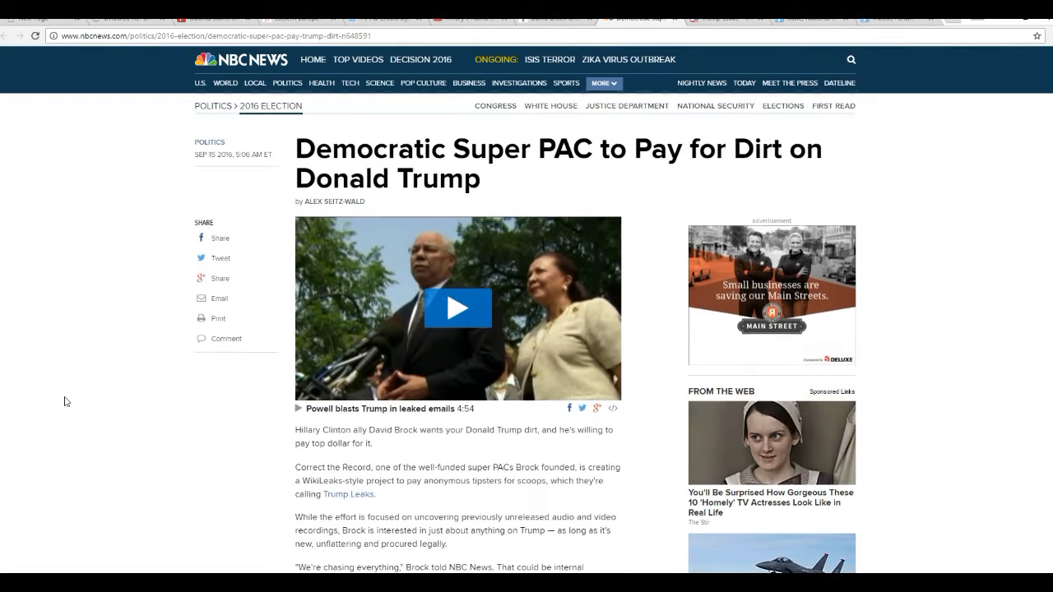
{"action": "scroll", "scroll_direction": "down", "scroll_amount": 3}
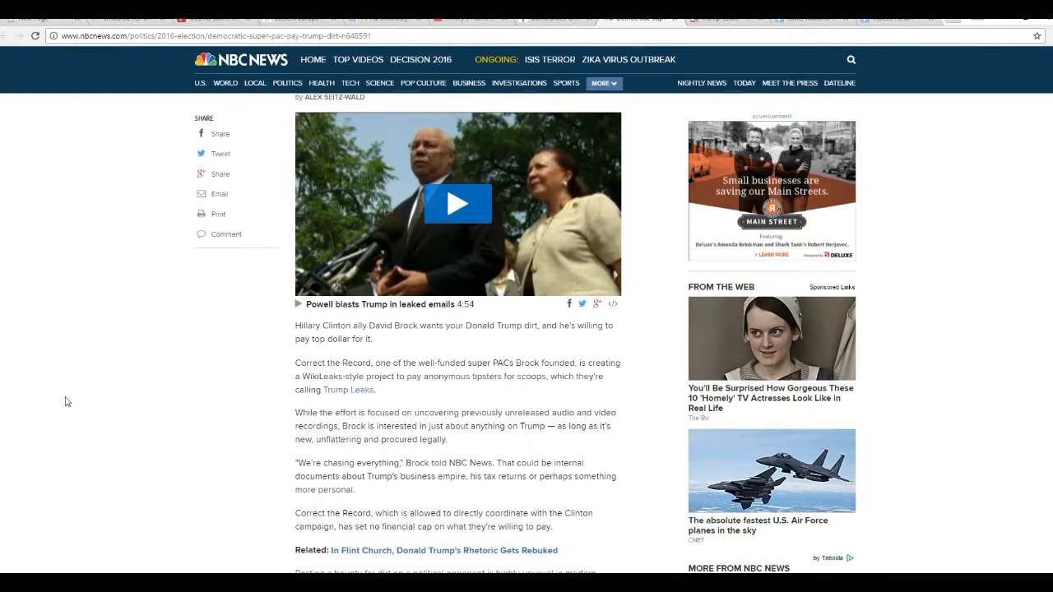
{"action": "left_click", "coordinate": [53, 401]}
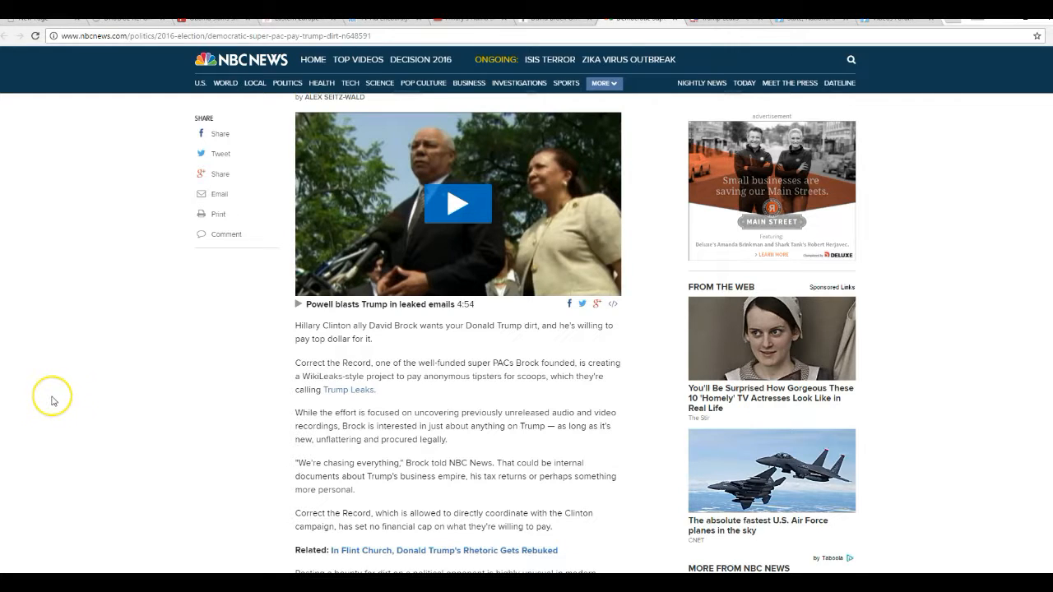
{"action": "scroll", "scroll_direction": "down", "scroll_amount": 3}
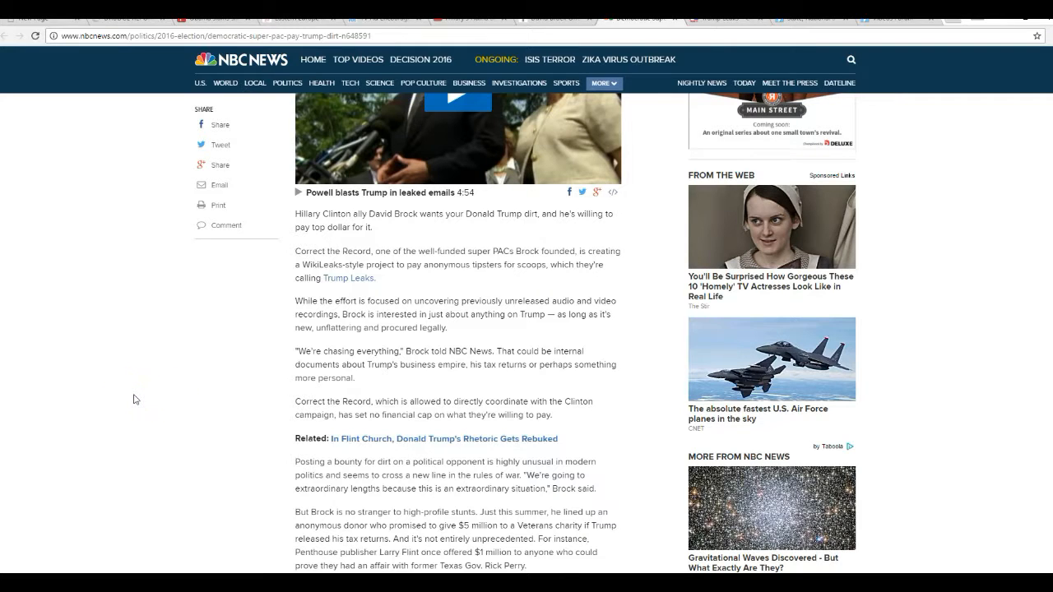
{"action": "left_click", "coordinate": [122, 432]}
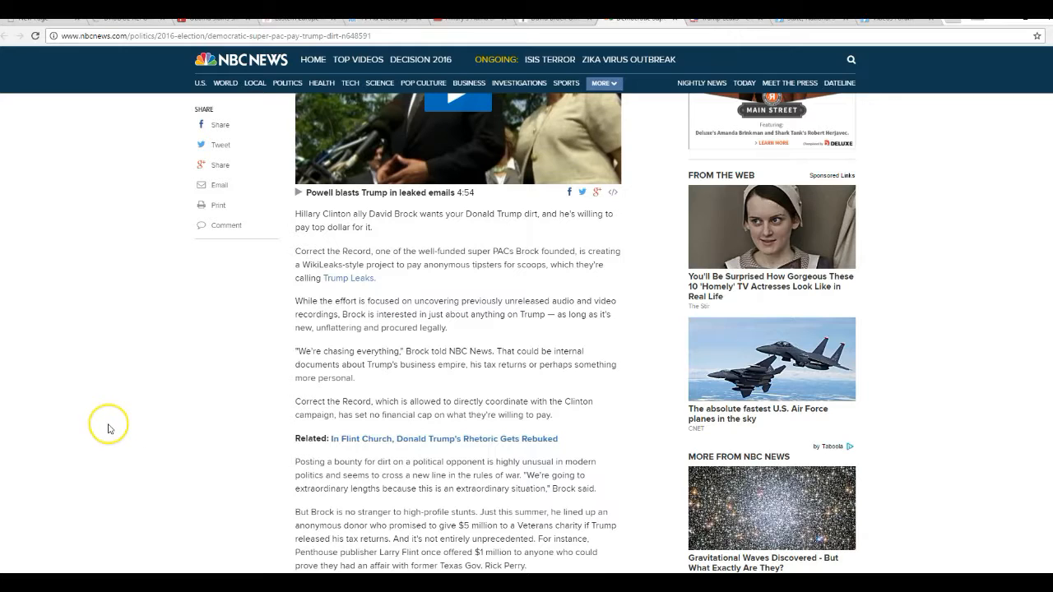
{"action": "mouse_move", "coordinate": [125, 454]}
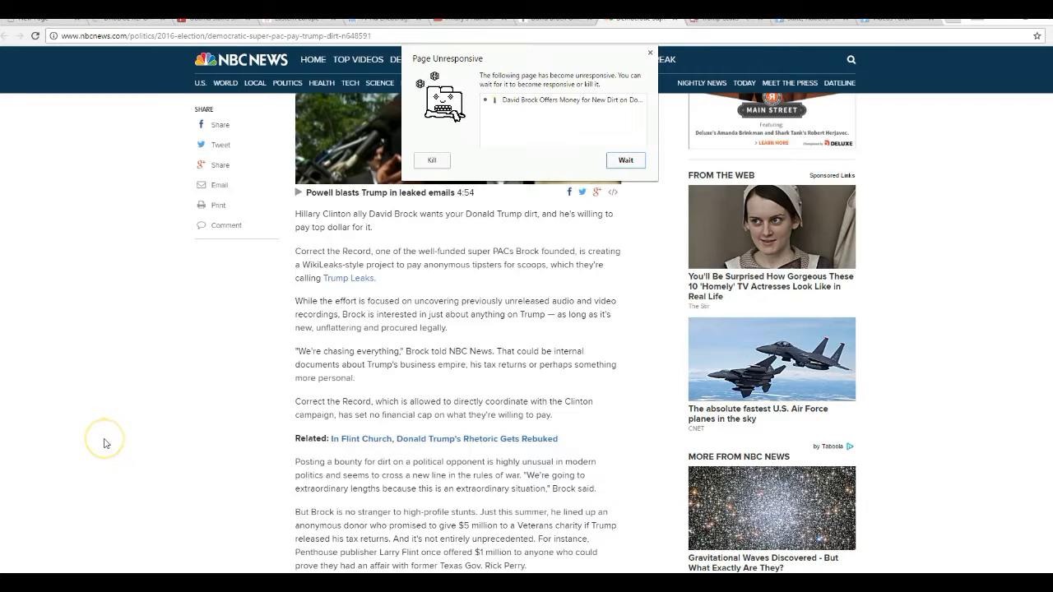
{"action": "mouse_move", "coordinate": [141, 492]}
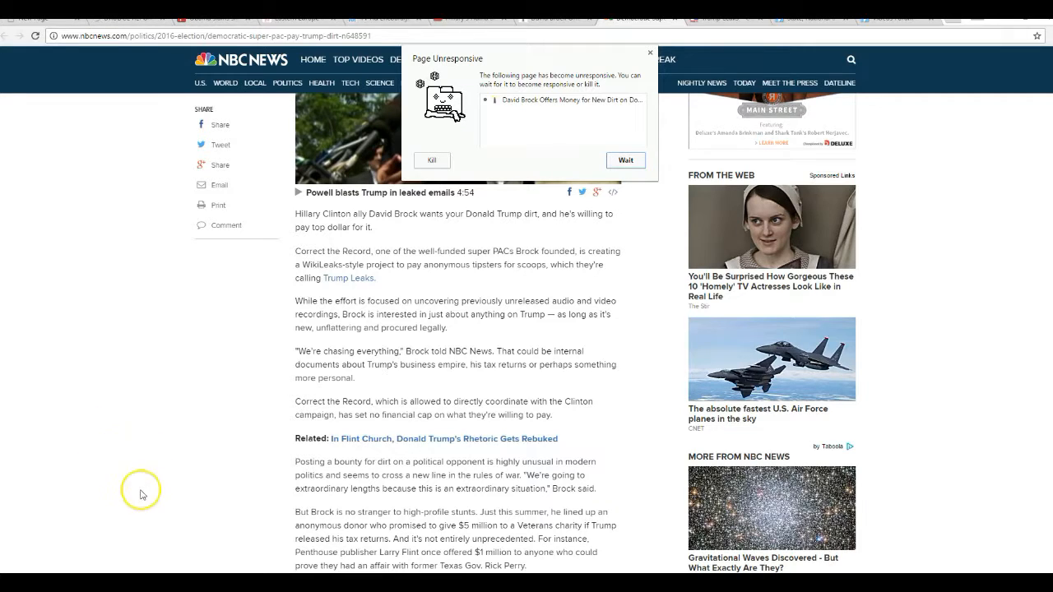
{"action": "mouse_move", "coordinate": [625, 161]}
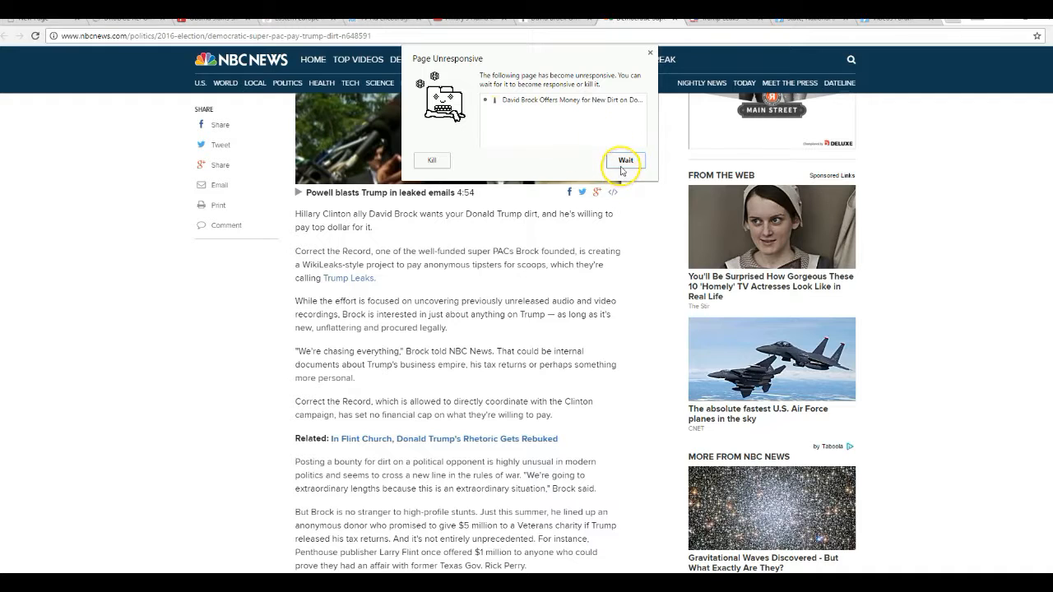
{"action": "left_click", "coordinate": [626, 161]}
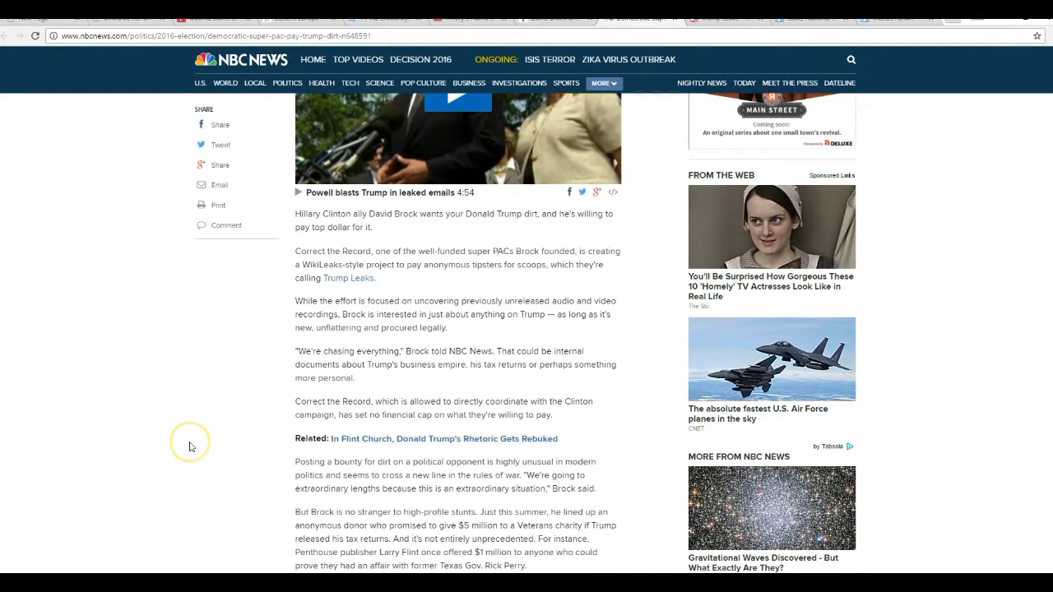
{"action": "scroll", "scroll_direction": "down", "scroll_amount": 3}
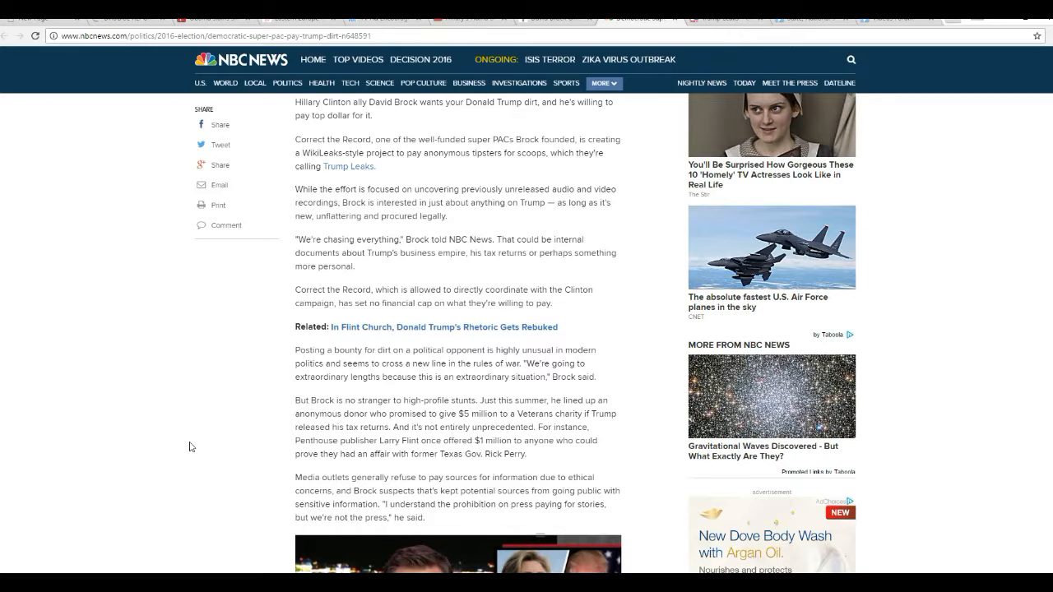
{"action": "left_click", "coordinate": [190, 358]}
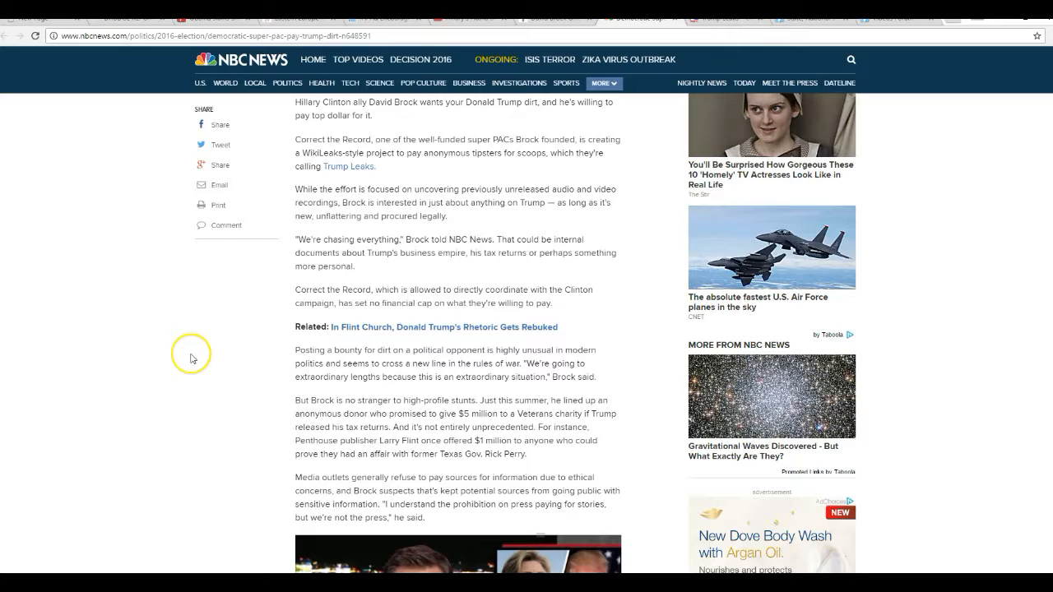
{"action": "mouse_move", "coordinate": [256, 299]}
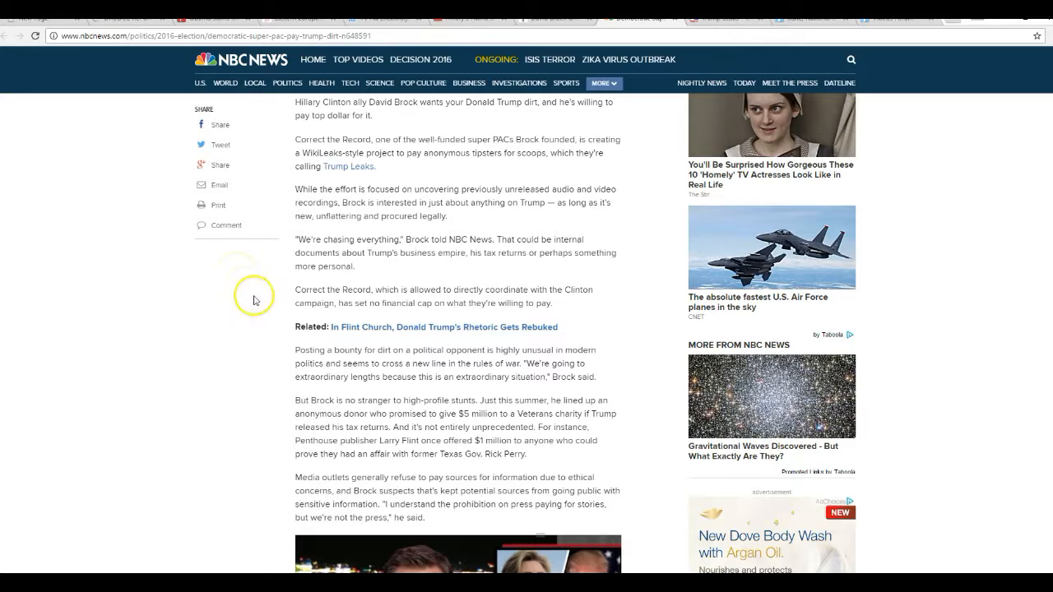
{"action": "mouse_move", "coordinate": [249, 368]}
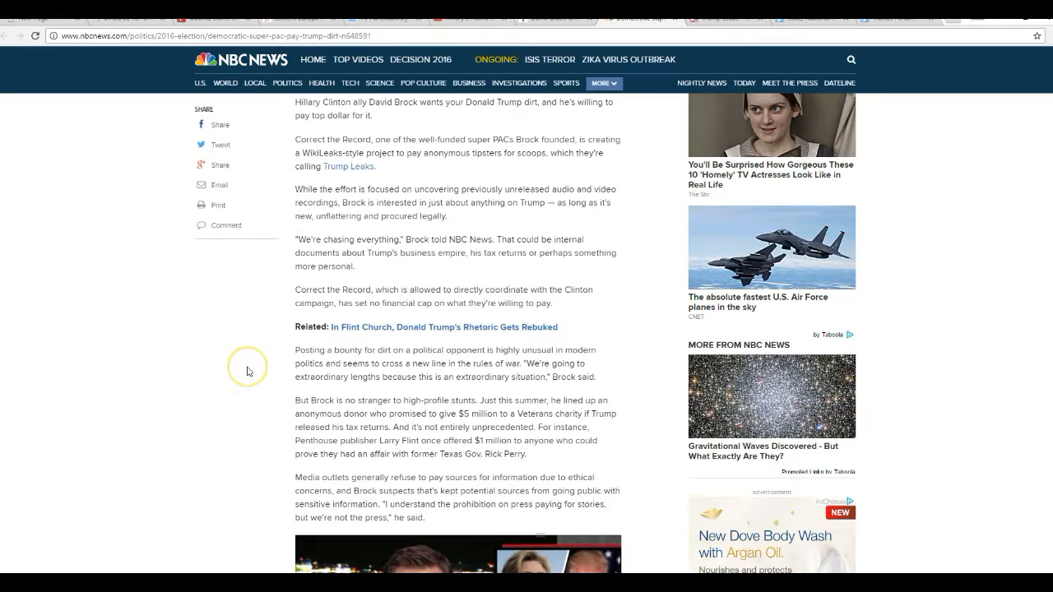
{"action": "mouse_move", "coordinate": [244, 400]}
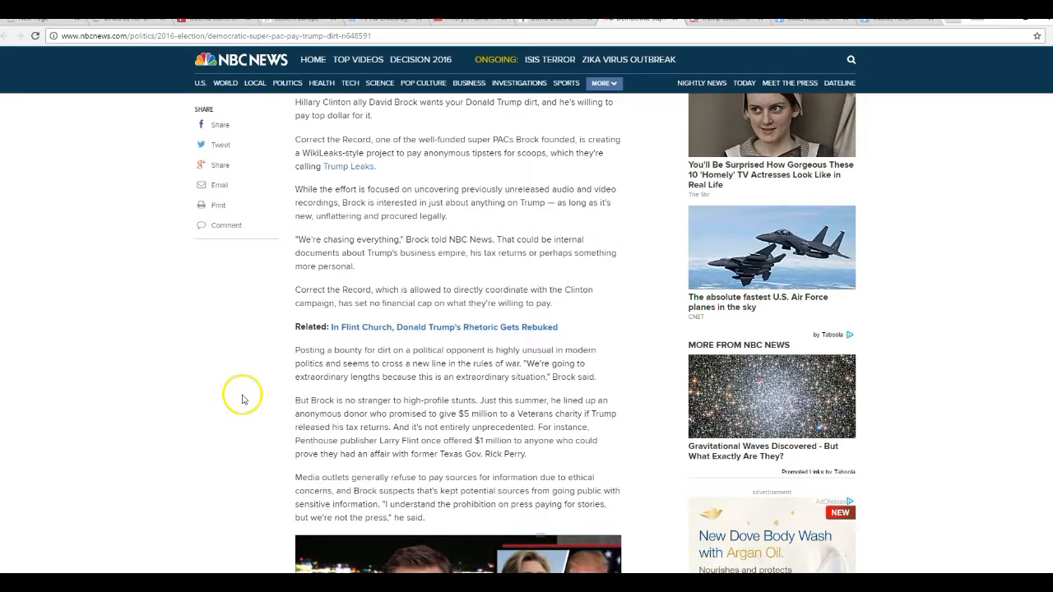
{"action": "scroll", "scroll_direction": "down", "scroll_amount": 3}
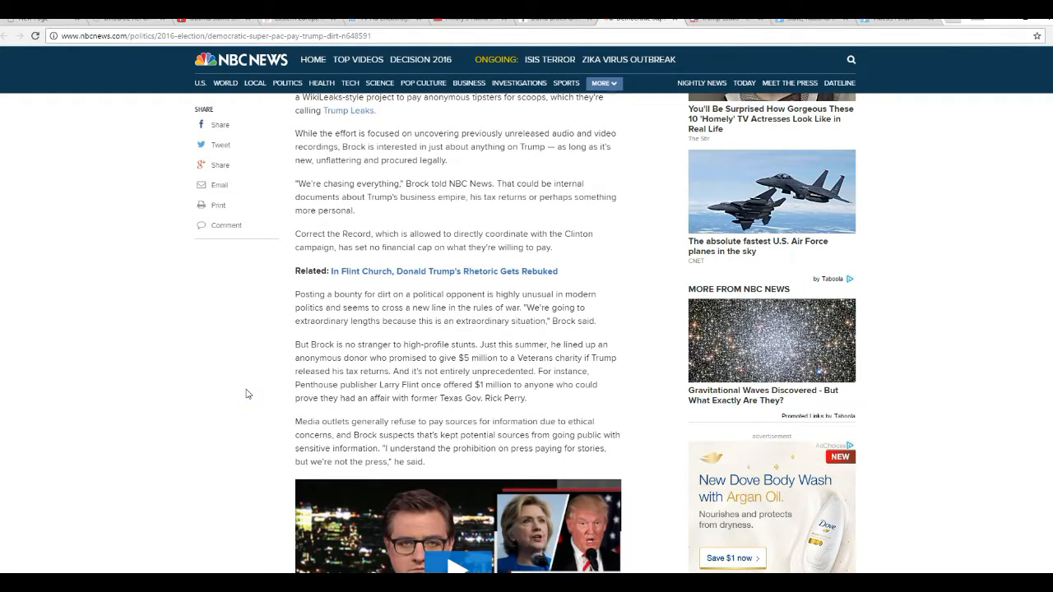
{"action": "left_click", "coordinate": [250, 383]}
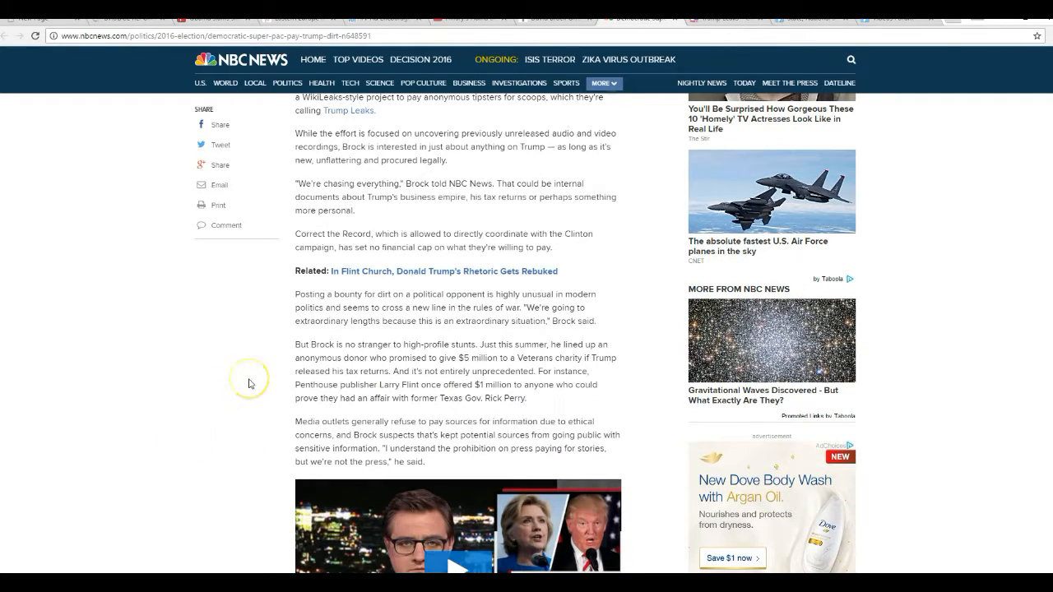
{"action": "left_click", "coordinate": [250, 382]}
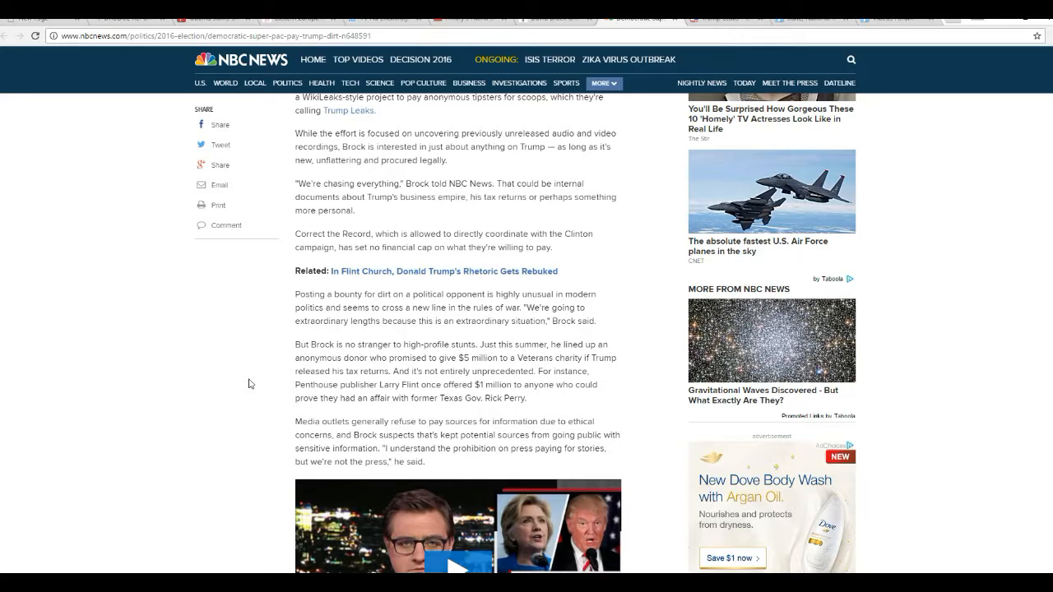
{"action": "left_click", "coordinate": [256, 398]}
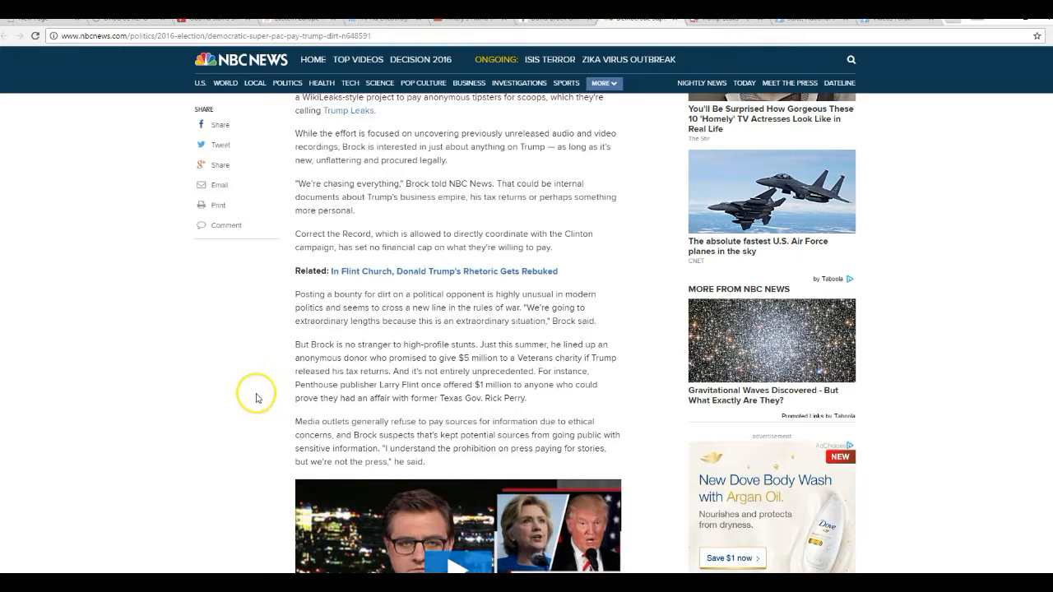
{"action": "mouse_move", "coordinate": [214, 357]}
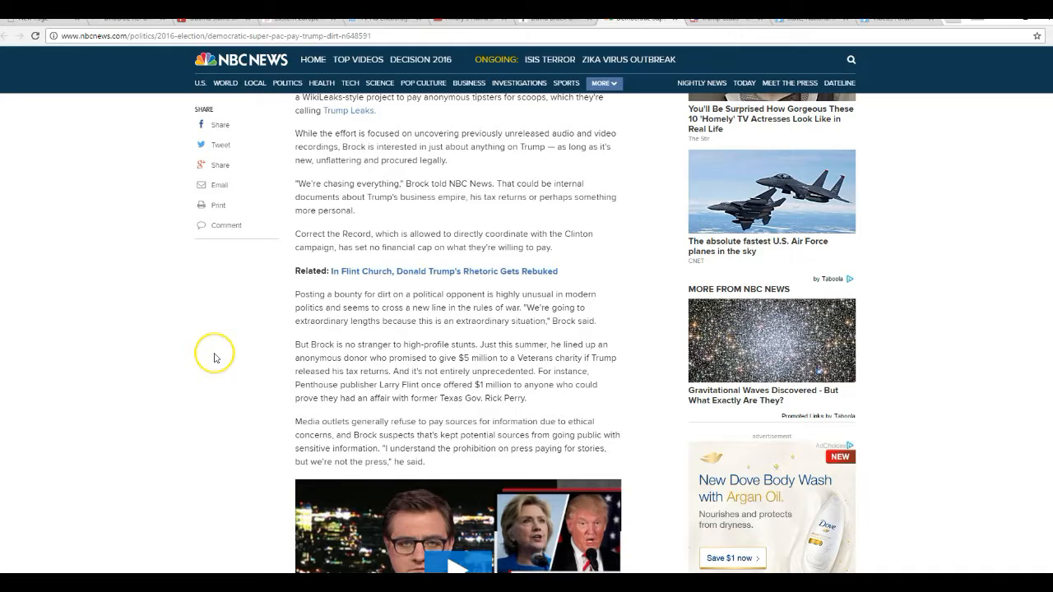
{"action": "mouse_move", "coordinate": [237, 372]}
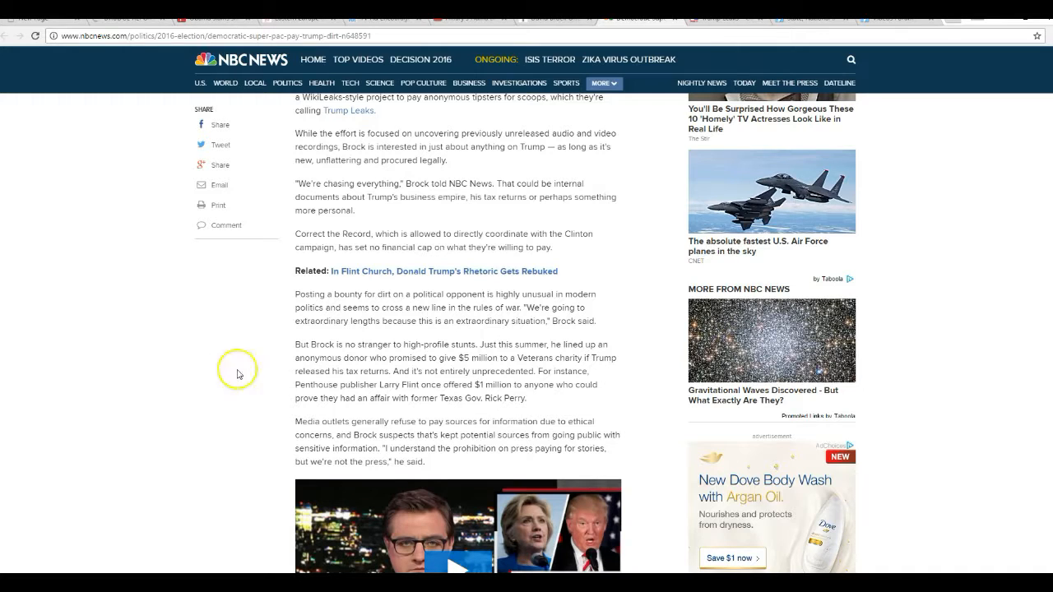
{"action": "mouse_move", "coordinate": [220, 377]}
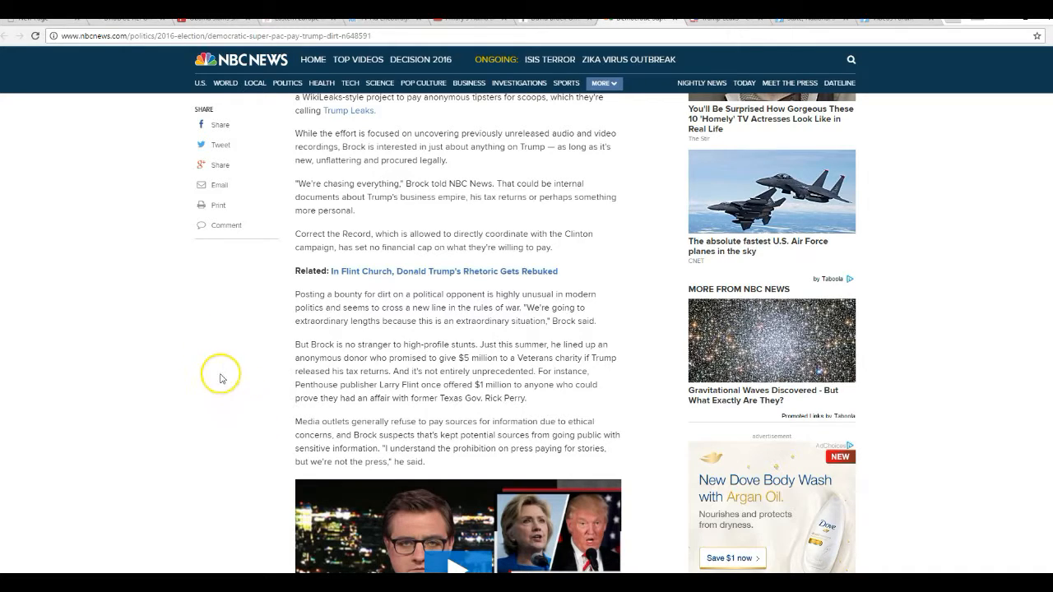
{"action": "mouse_move", "coordinate": [198, 373]}
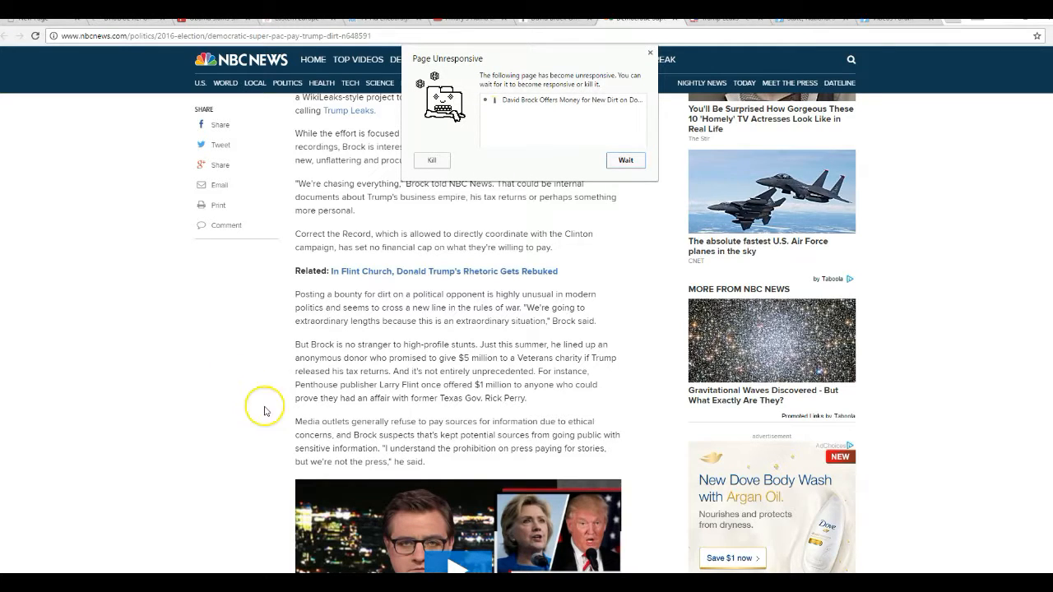
{"action": "left_click", "coordinate": [625, 159]}
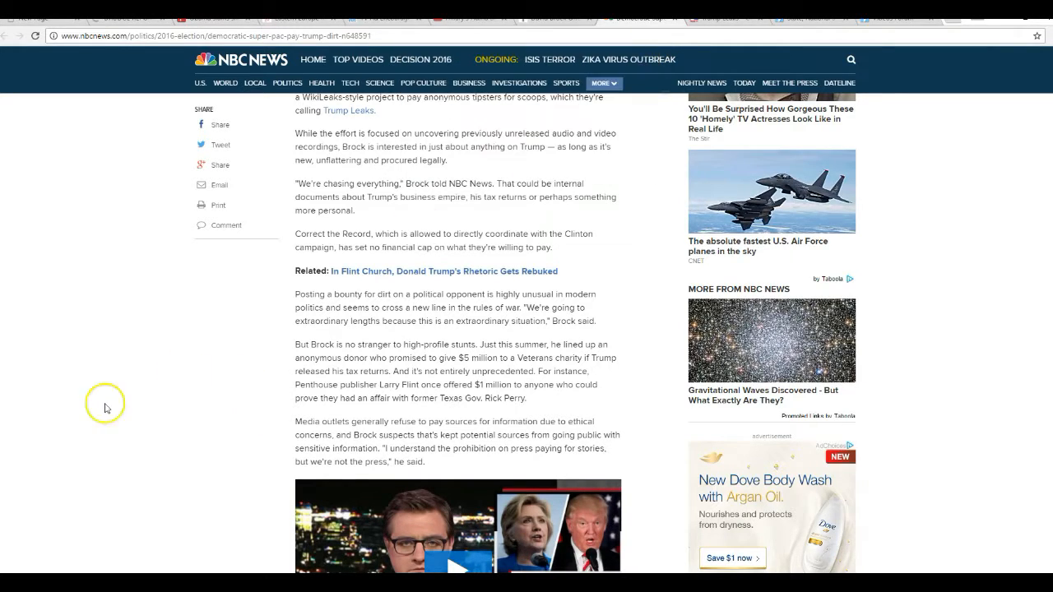
{"action": "mouse_move", "coordinate": [94, 399]}
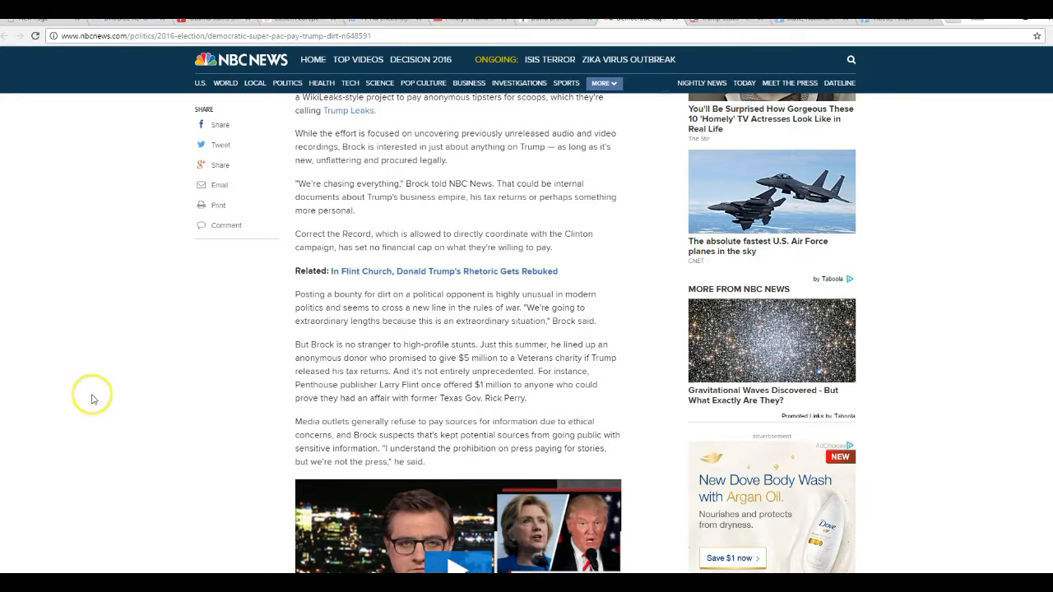
{"action": "mouse_move", "coordinate": [119, 405]}
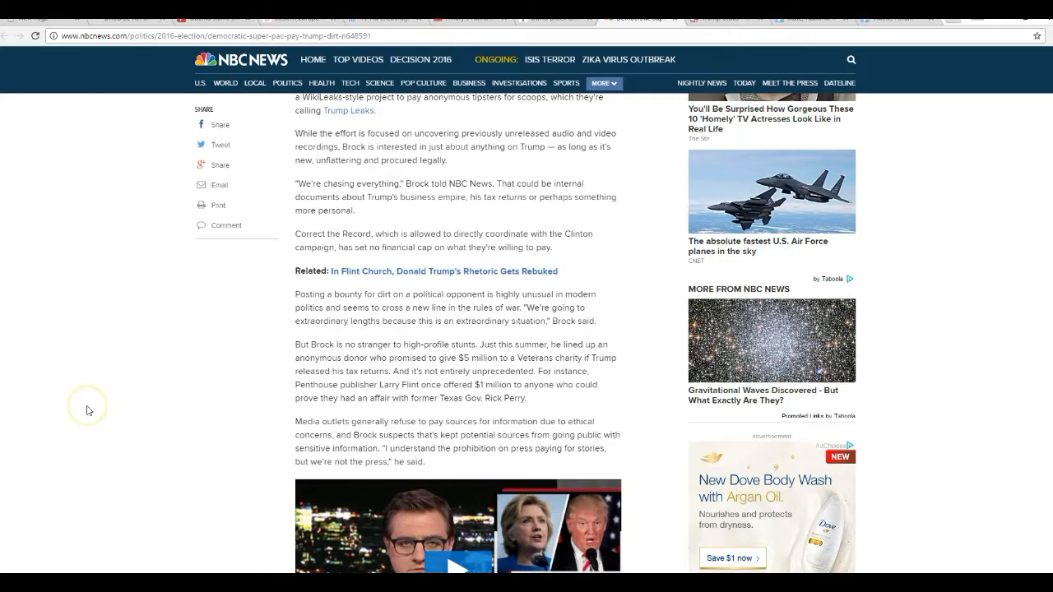
{"action": "mouse_move", "coordinate": [71, 415]}
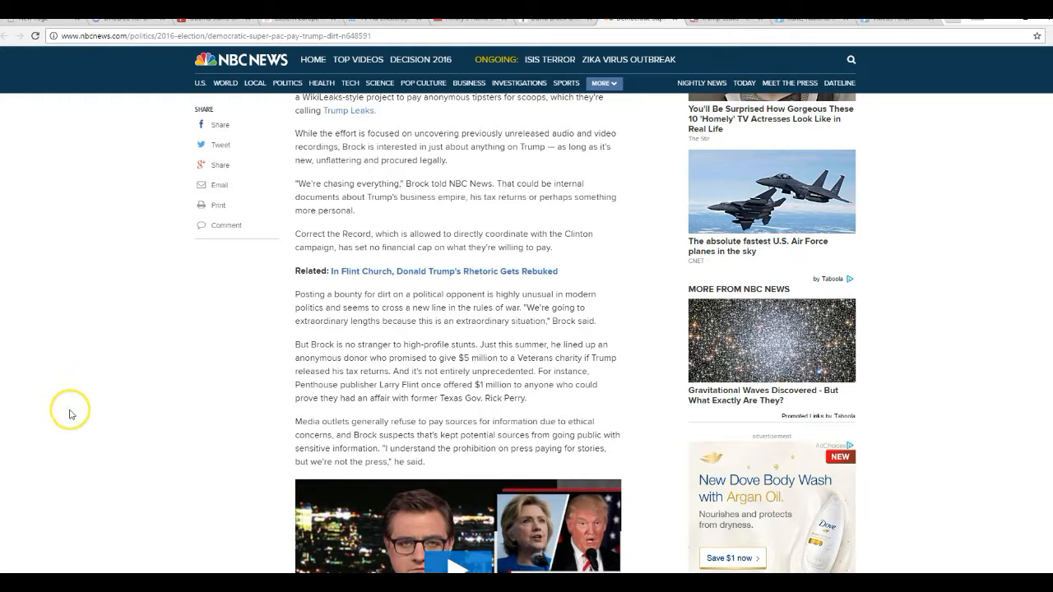
{"action": "mouse_move", "coordinate": [104, 428]}
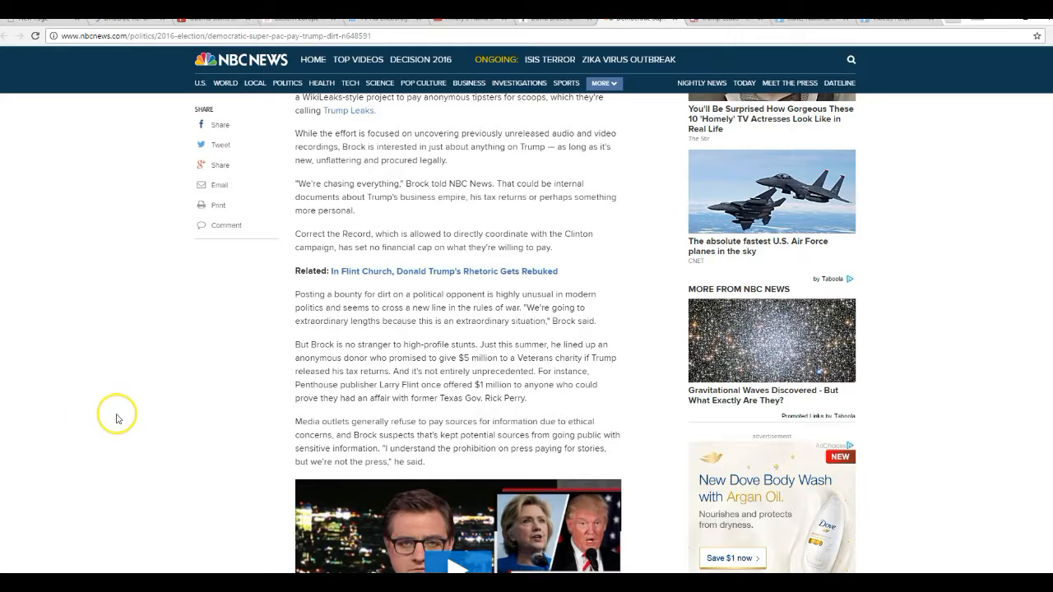
{"action": "mouse_move", "coordinate": [164, 443]}
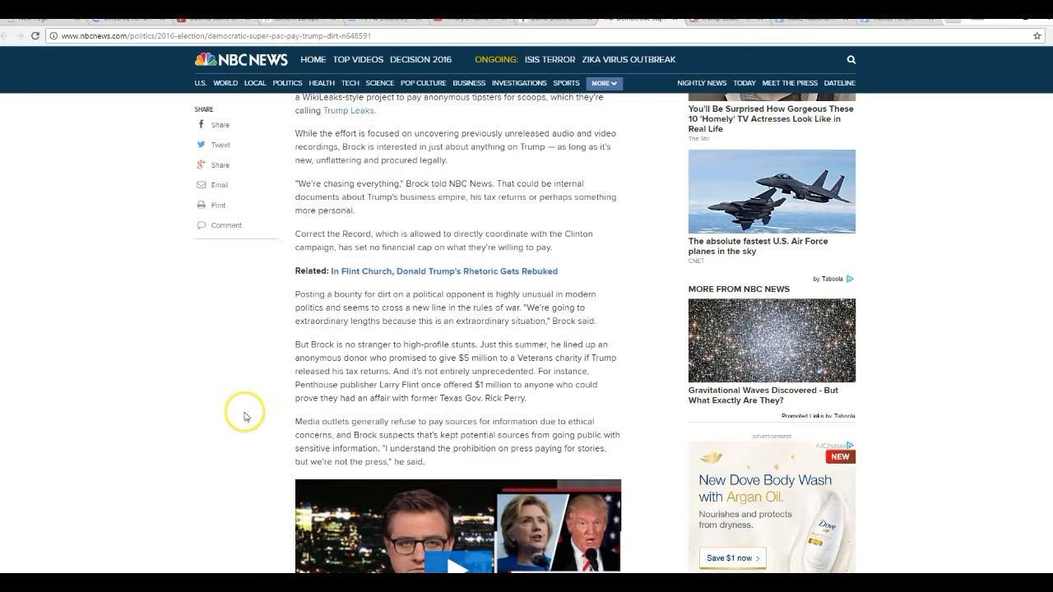
{"action": "mouse_move", "coordinate": [217, 446]}
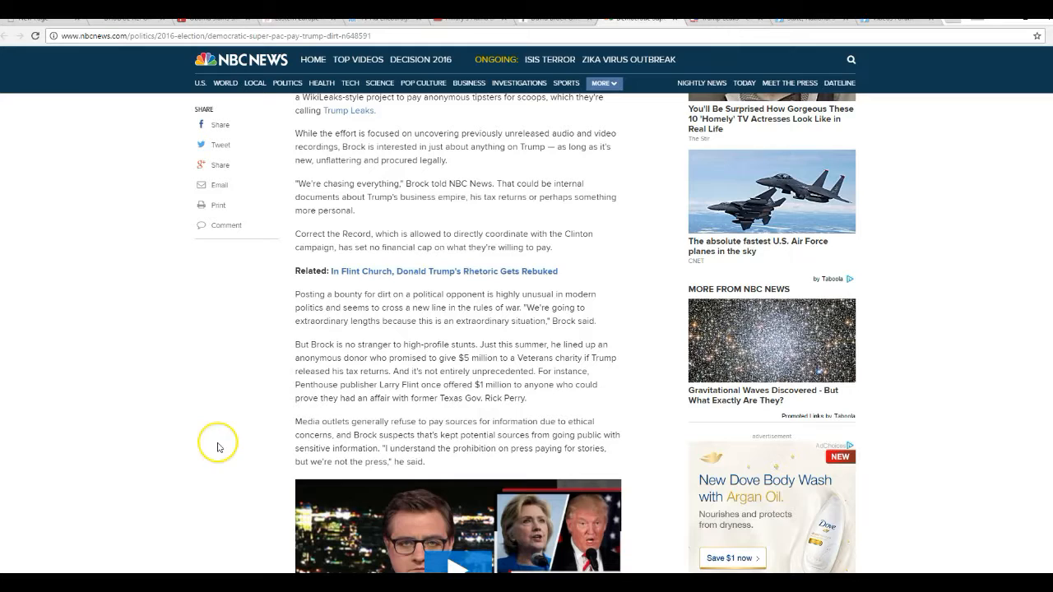
{"action": "mouse_move", "coordinate": [242, 380]}
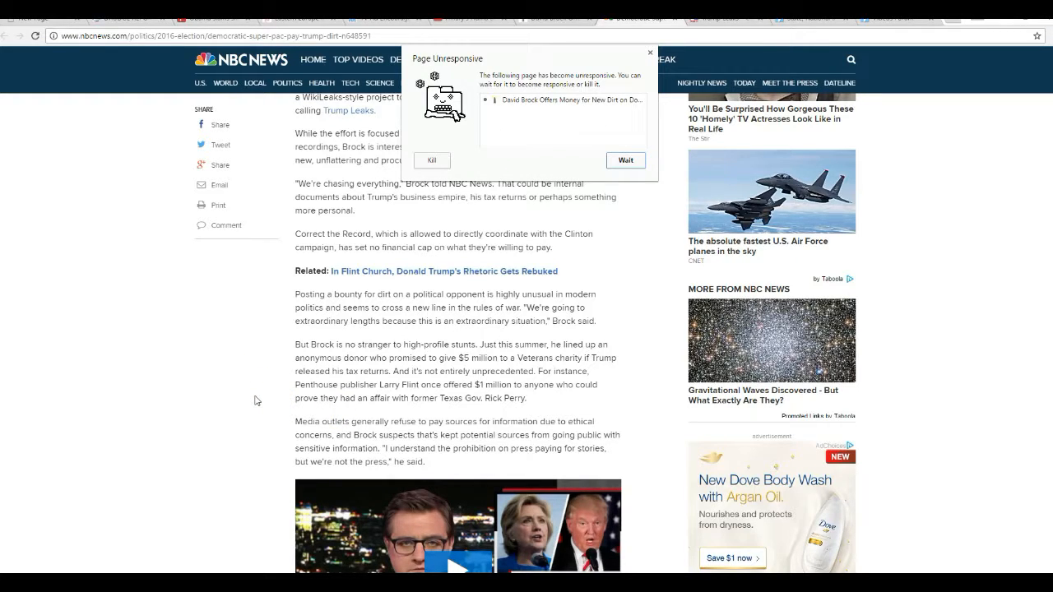
{"action": "left_click", "coordinate": [625, 159]}
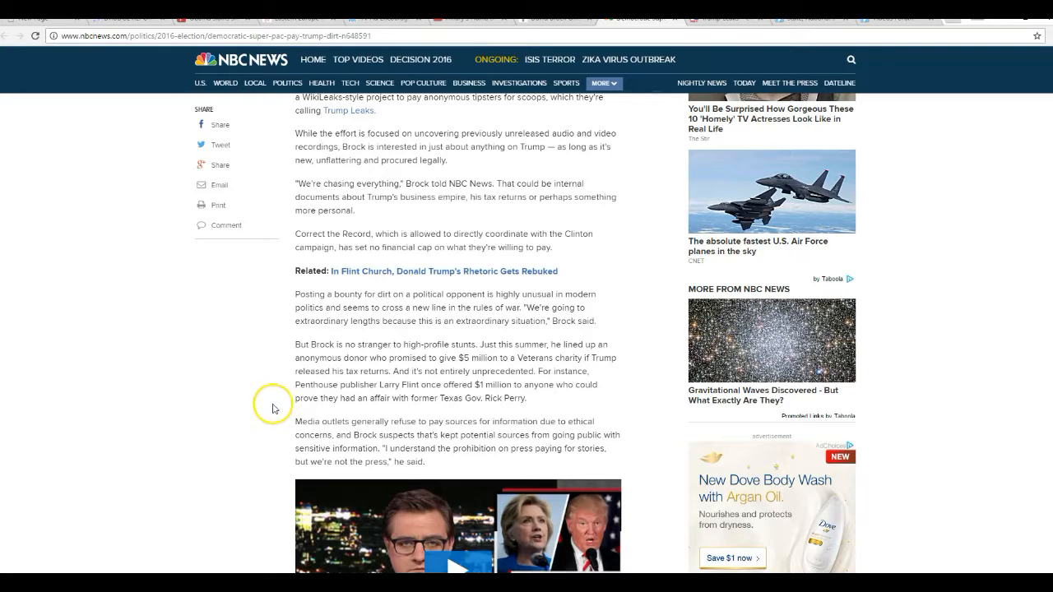
{"action": "mouse_move", "coordinate": [260, 408]}
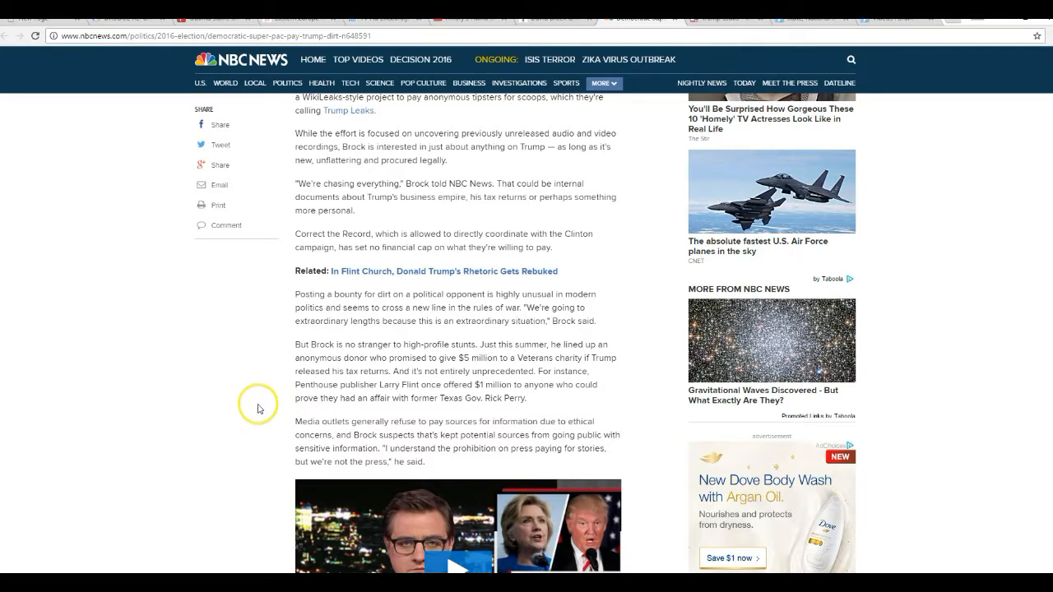
{"action": "mouse_move", "coordinate": [260, 415]}
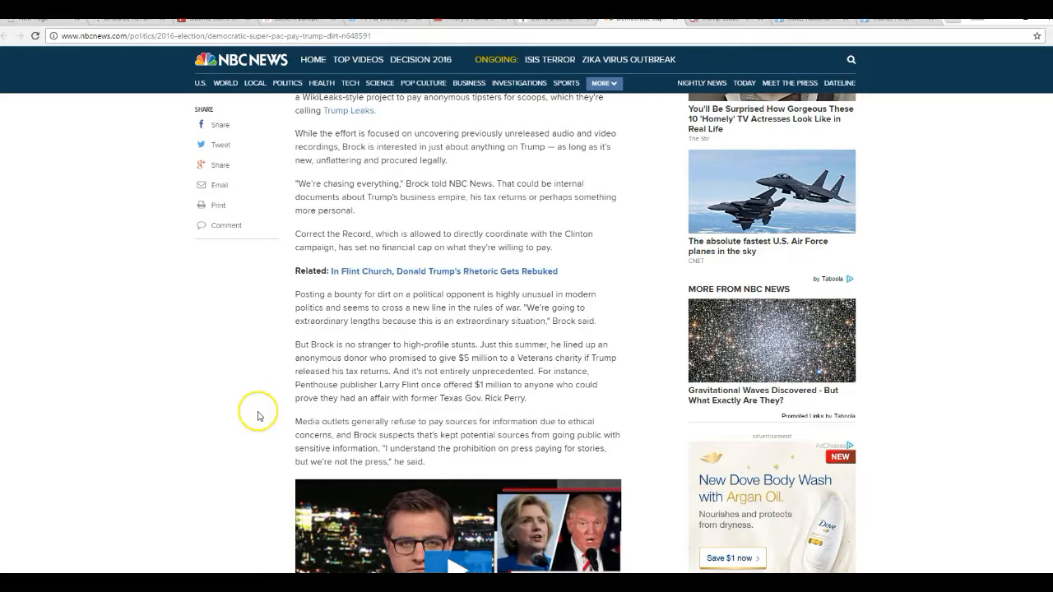
{"action": "mouse_move", "coordinate": [469, 459]}
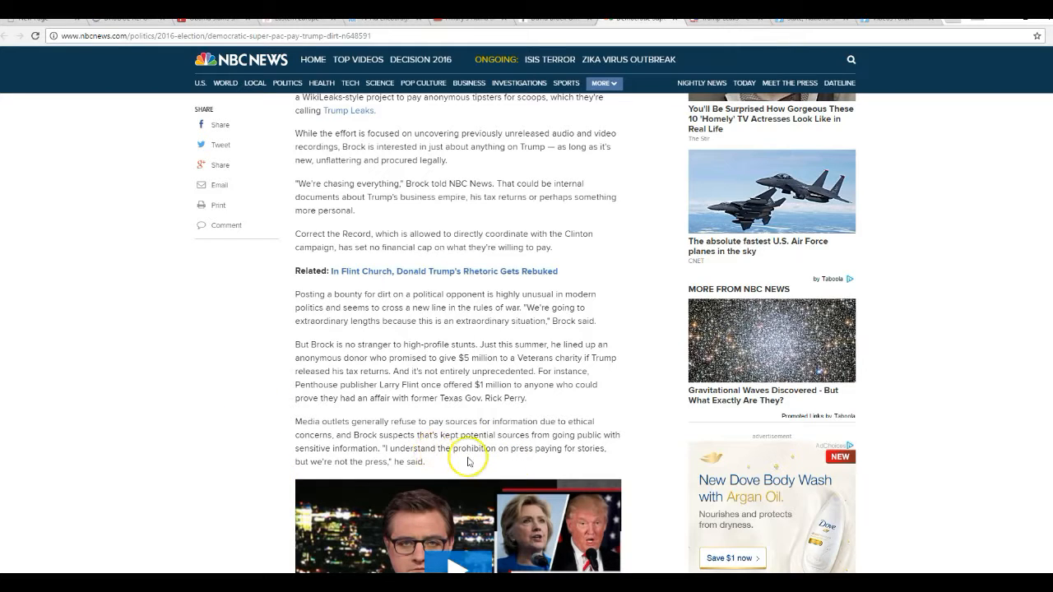
{"action": "mouse_move", "coordinate": [276, 431]}
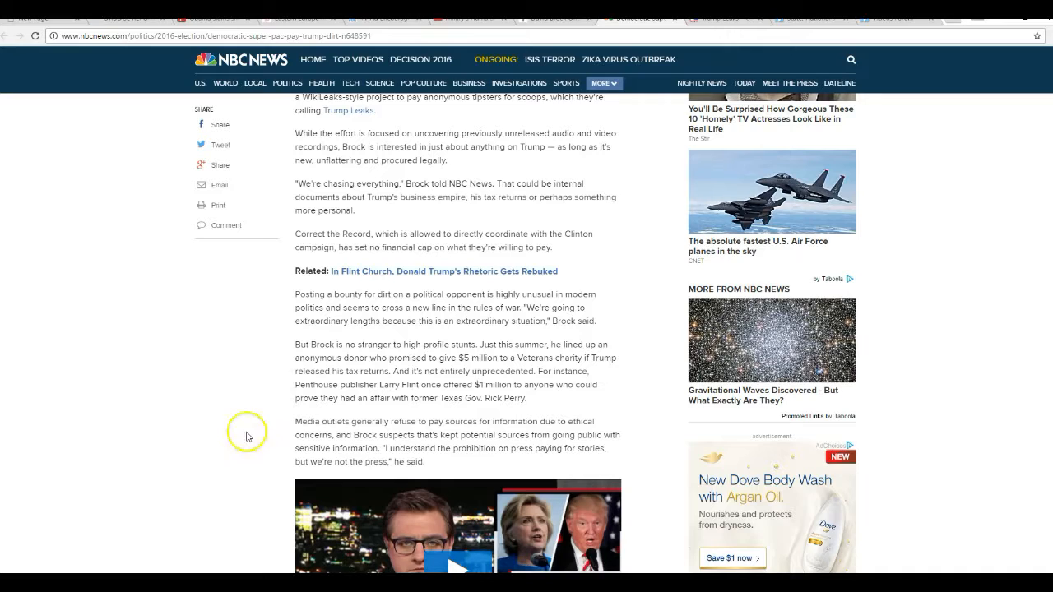
{"action": "mouse_move", "coordinate": [258, 415]}
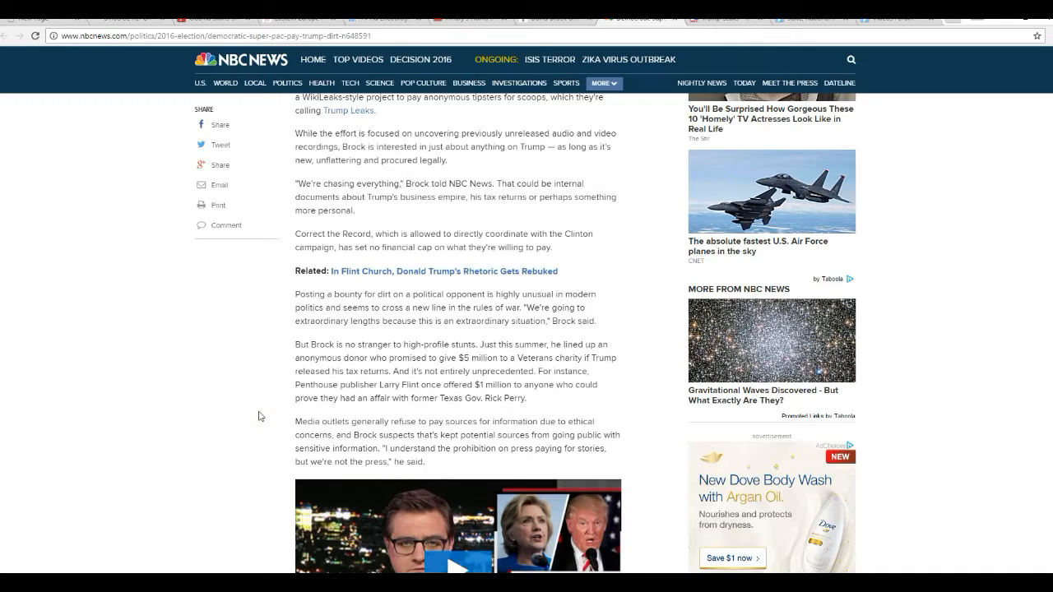
{"action": "left_click", "coordinate": [247, 428]}
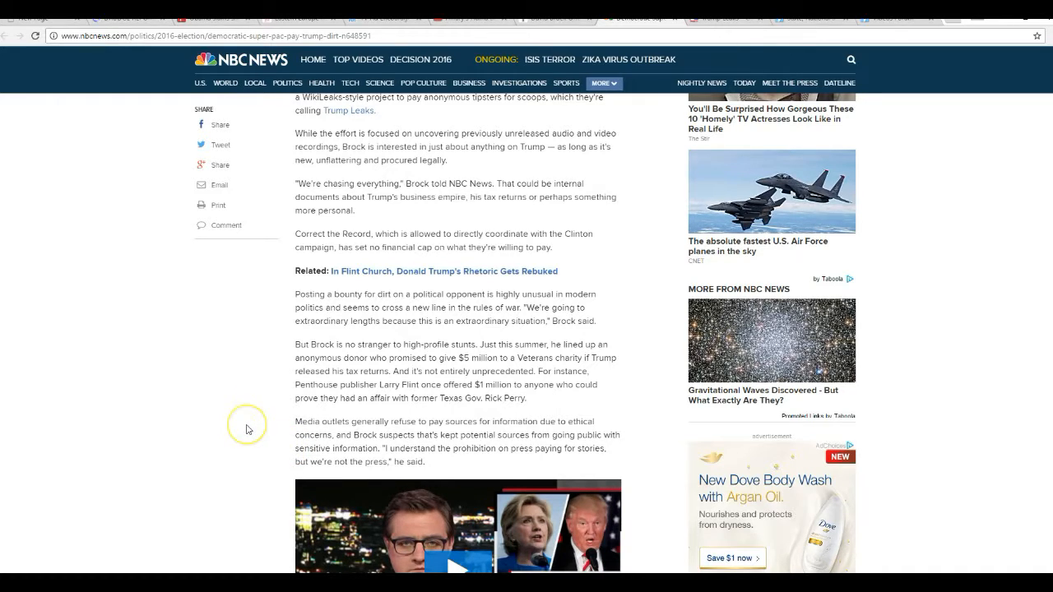
{"action": "mouse_move", "coordinate": [254, 427]}
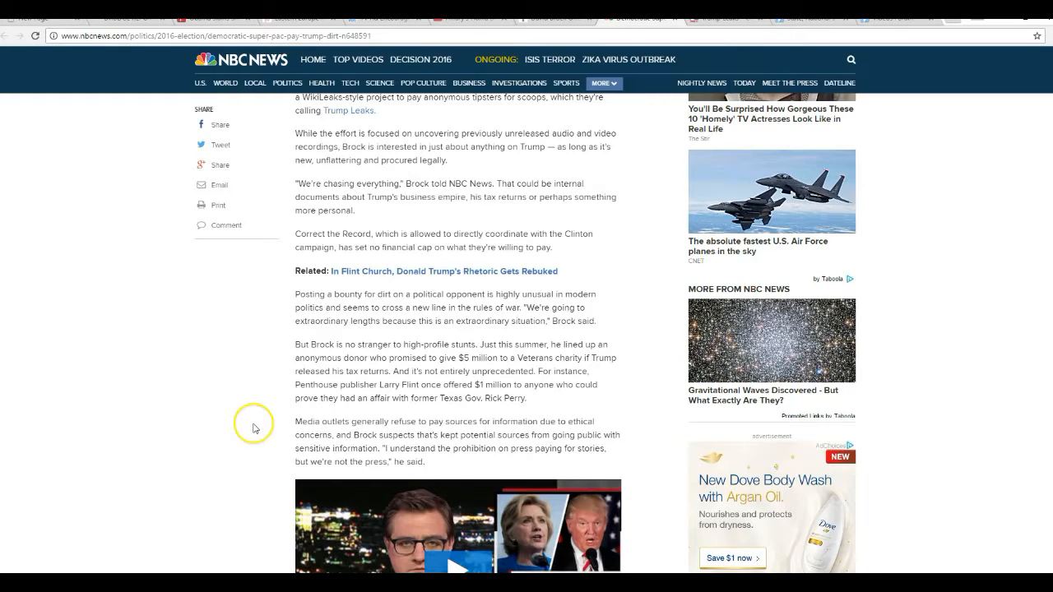
{"action": "mouse_move", "coordinate": [240, 434]}
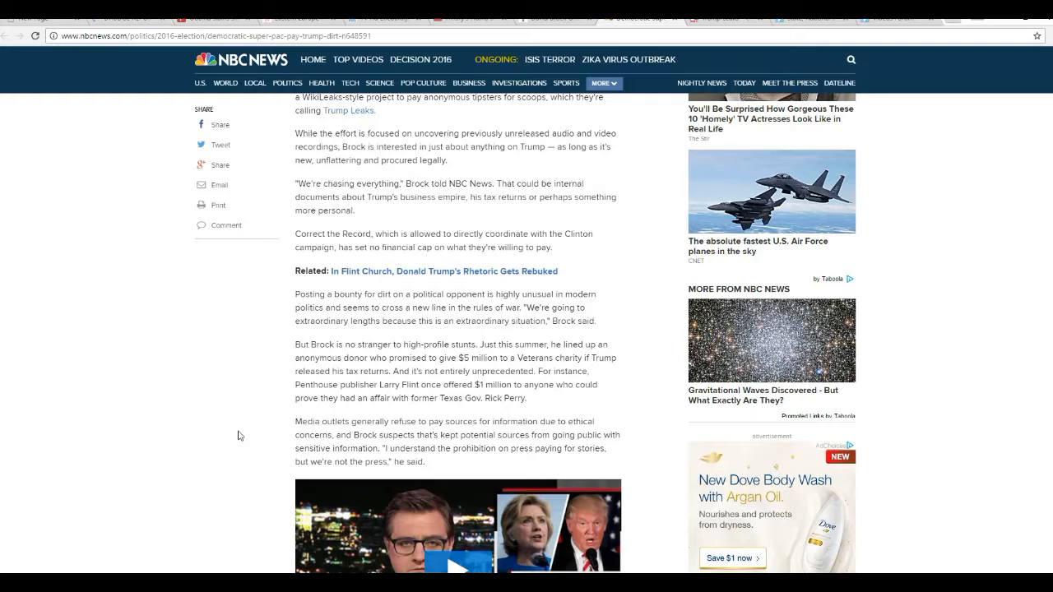
{"action": "left_click", "coordinate": [219, 427]}
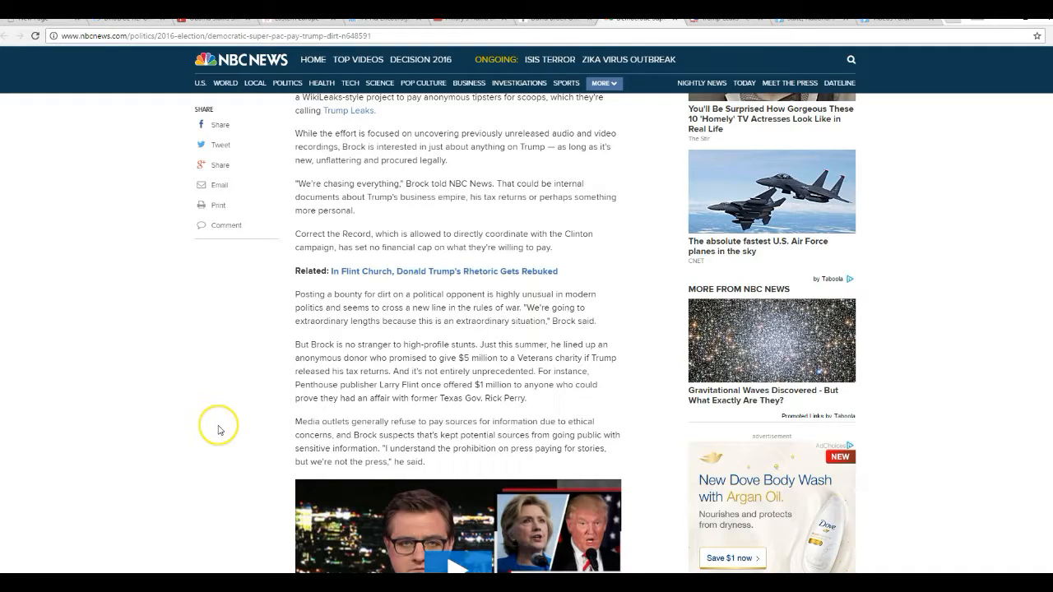
{"action": "mouse_move", "coordinate": [211, 430]}
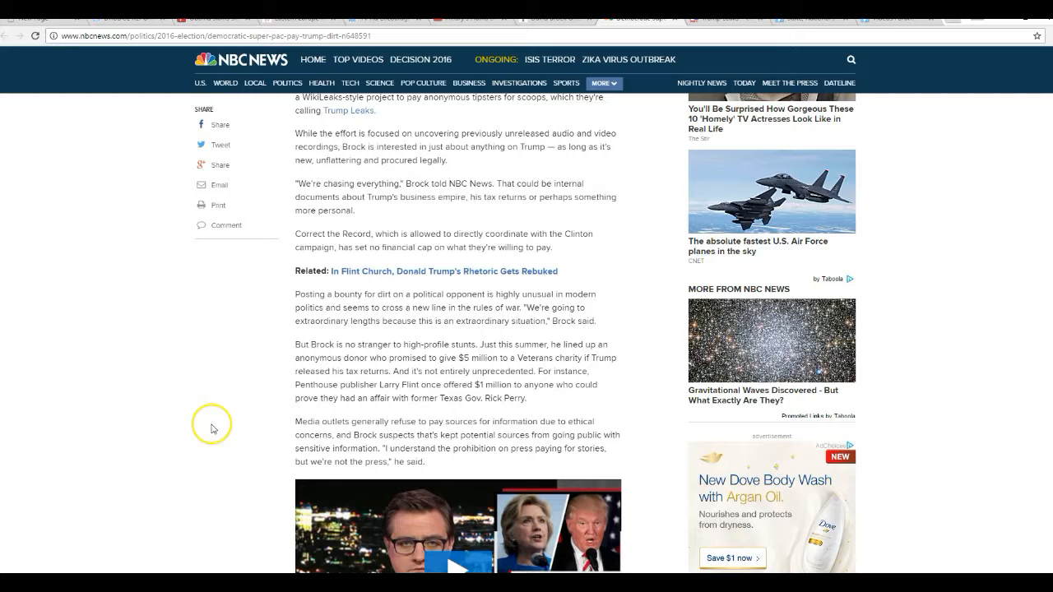
- Scroll the NBC article past the embedded video to the passages on paid stories and the Trump video offer
{"action": "scroll", "scroll_direction": "down", "scroll_amount": 3}
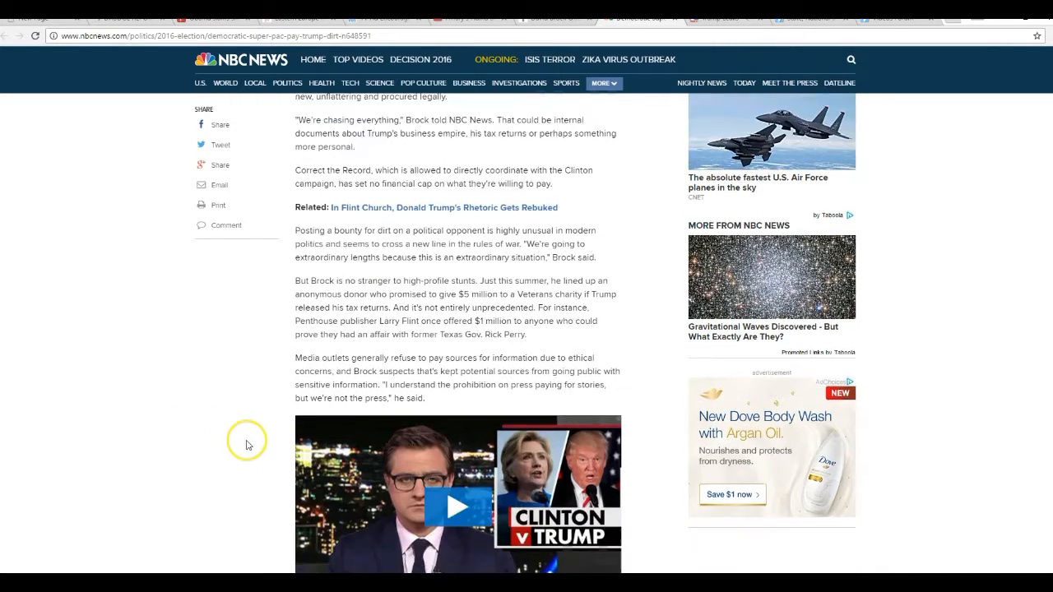
{"action": "scroll", "scroll_direction": "down", "scroll_amount": 3}
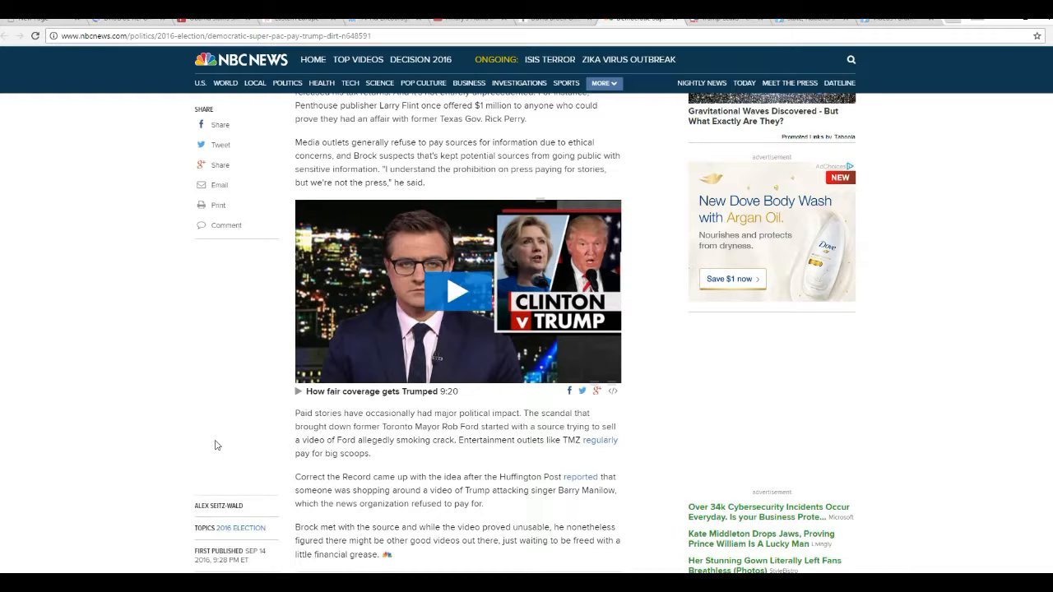
{"action": "mouse_move", "coordinate": [207, 411]}
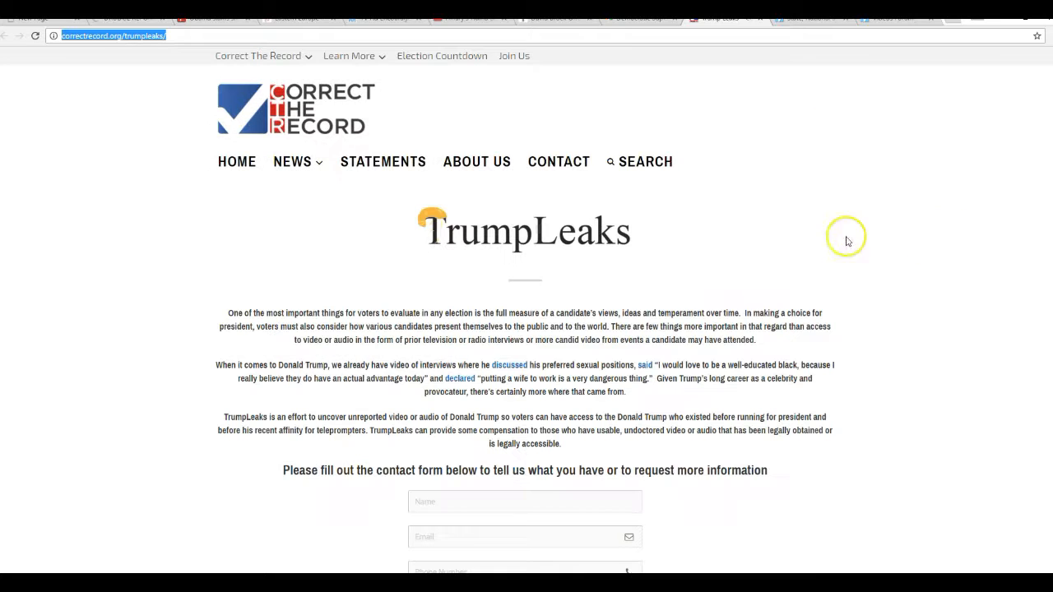
{"action": "mouse_move", "coordinate": [198, 285]}
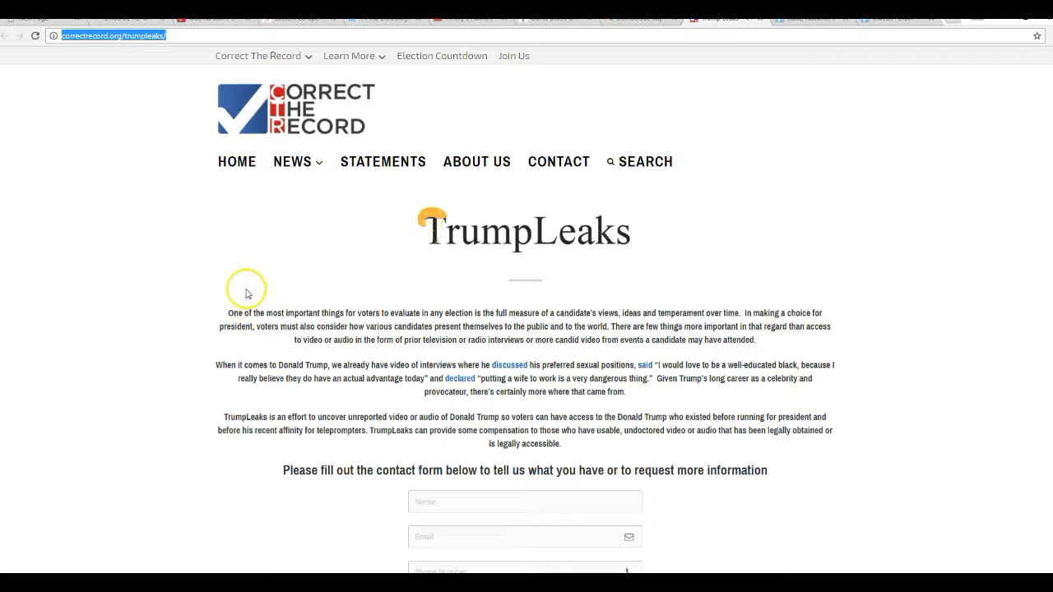
{"action": "scroll", "scroll_direction": "down", "scroll_amount": 3}
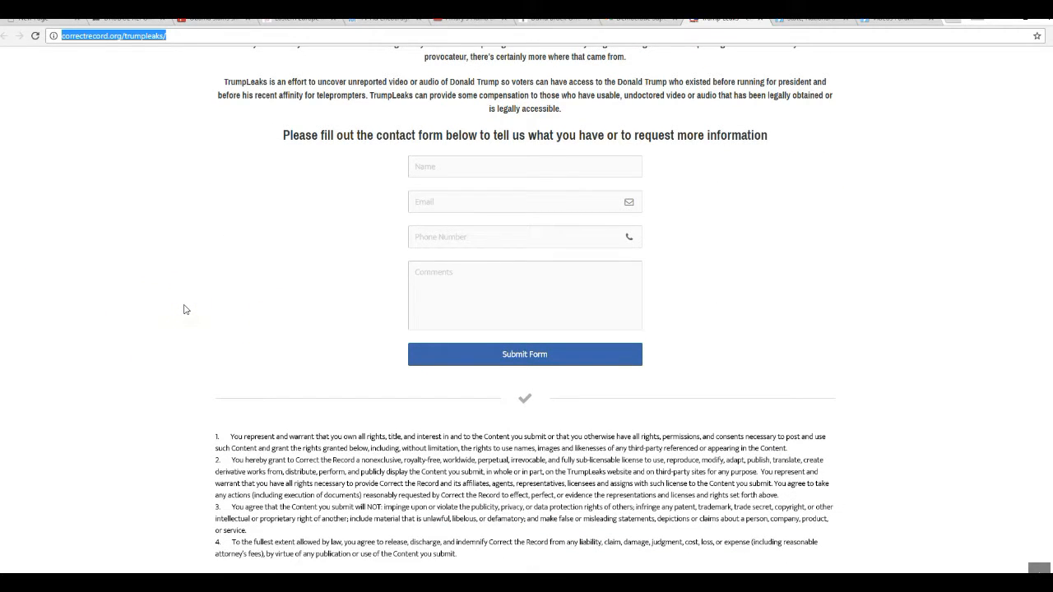
{"action": "scroll", "scroll_direction": "down", "scroll_amount": 3}
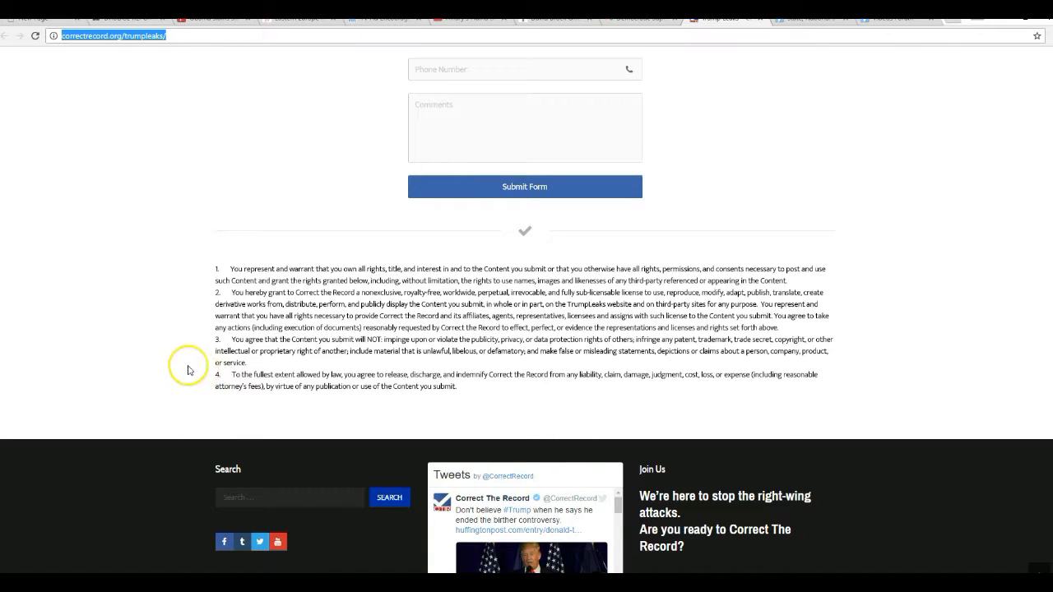
{"action": "mouse_move", "coordinate": [174, 316]}
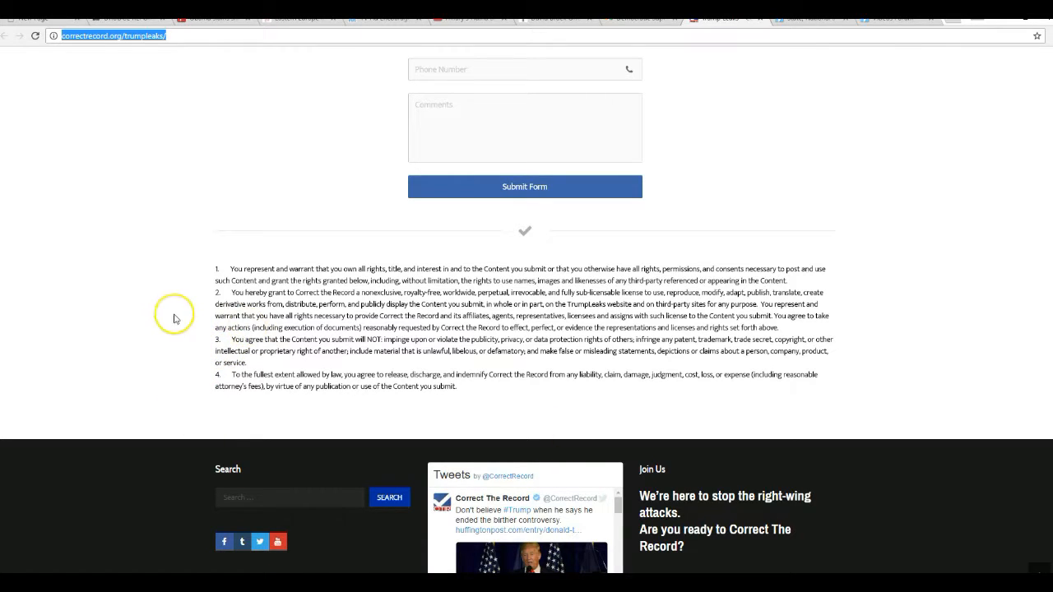
{"action": "mouse_move", "coordinate": [155, 346]}
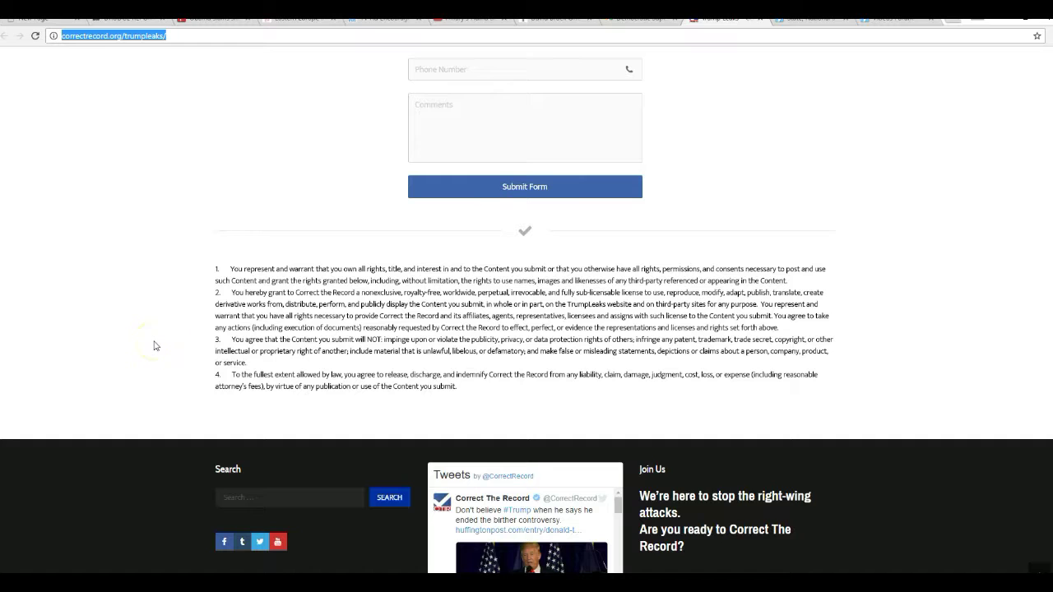
{"action": "scroll", "scroll_direction": "up", "scroll_amount": 3}
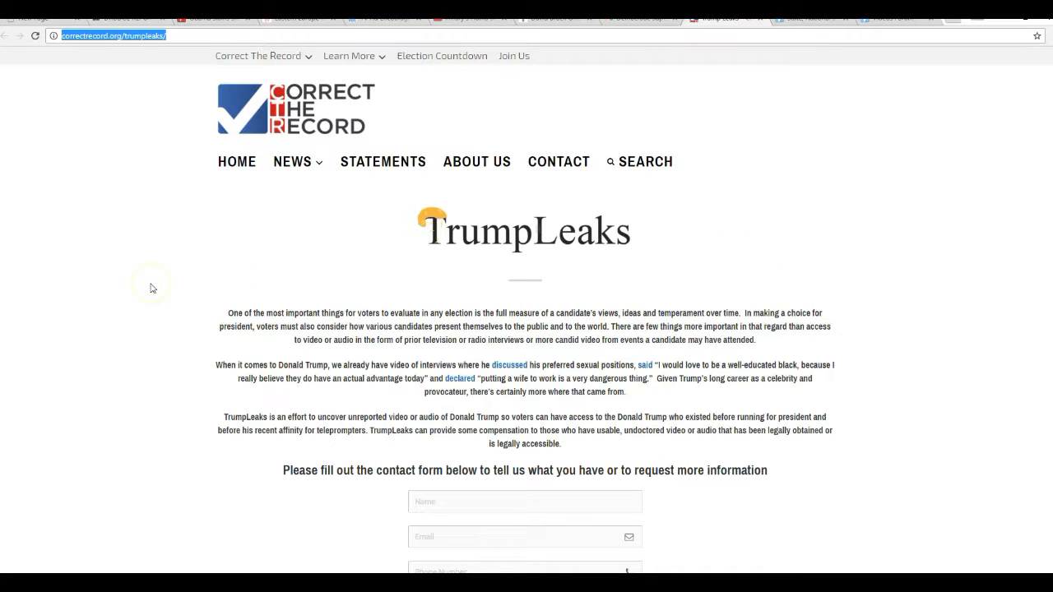
{"action": "mouse_move", "coordinate": [168, 292]}
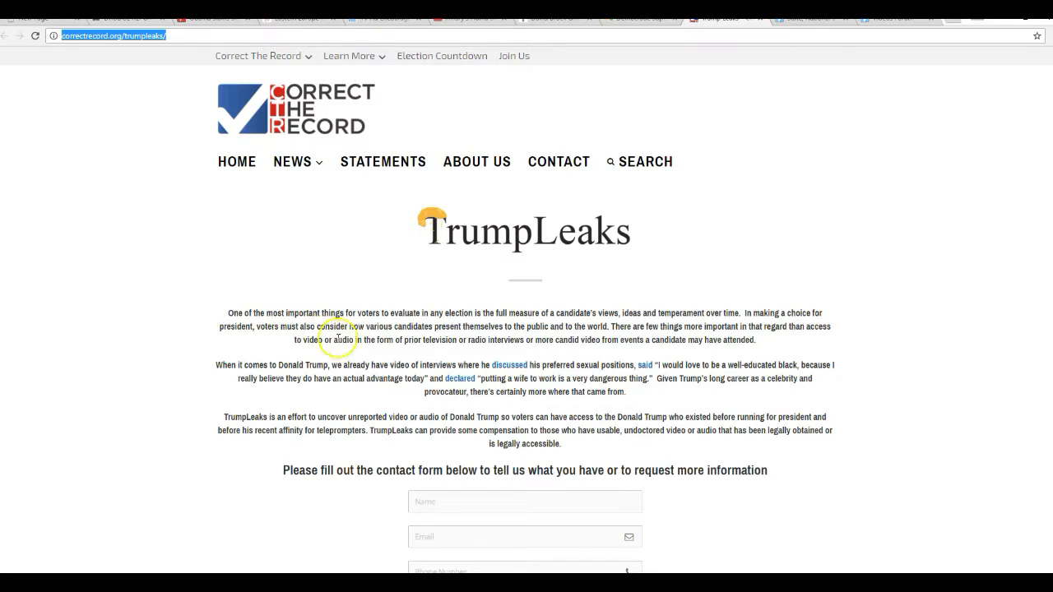
{"action": "mouse_move", "coordinate": [234, 337]}
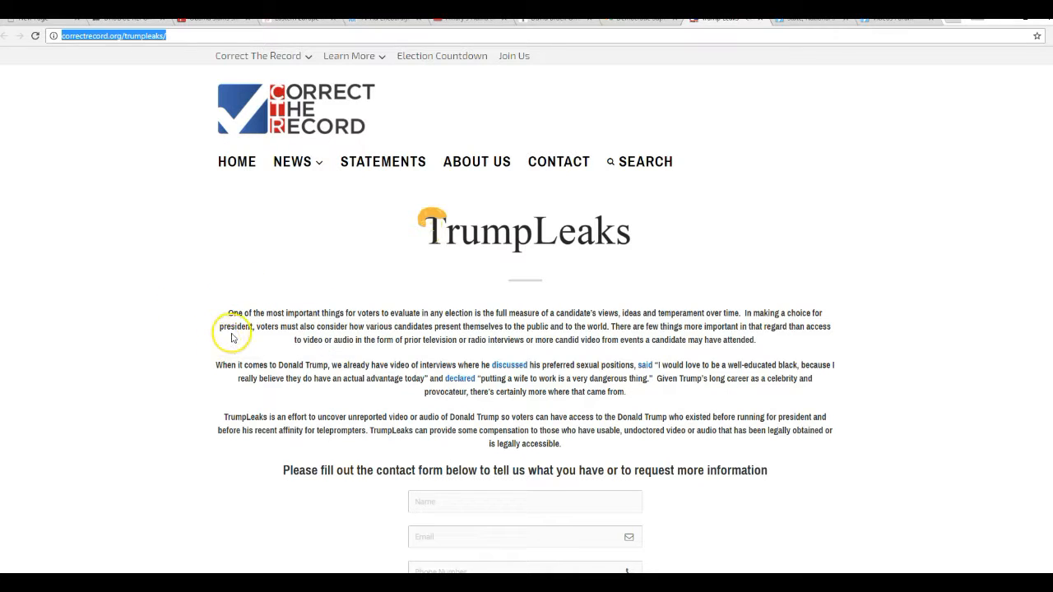
{"action": "mouse_move", "coordinate": [283, 358]}
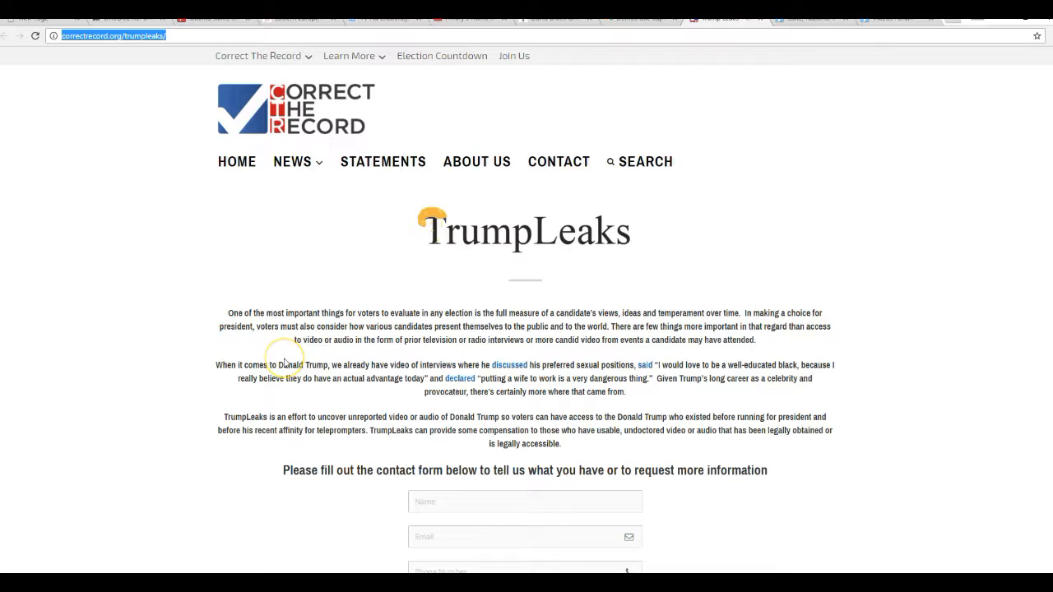
{"action": "mouse_move", "coordinate": [255, 283]}
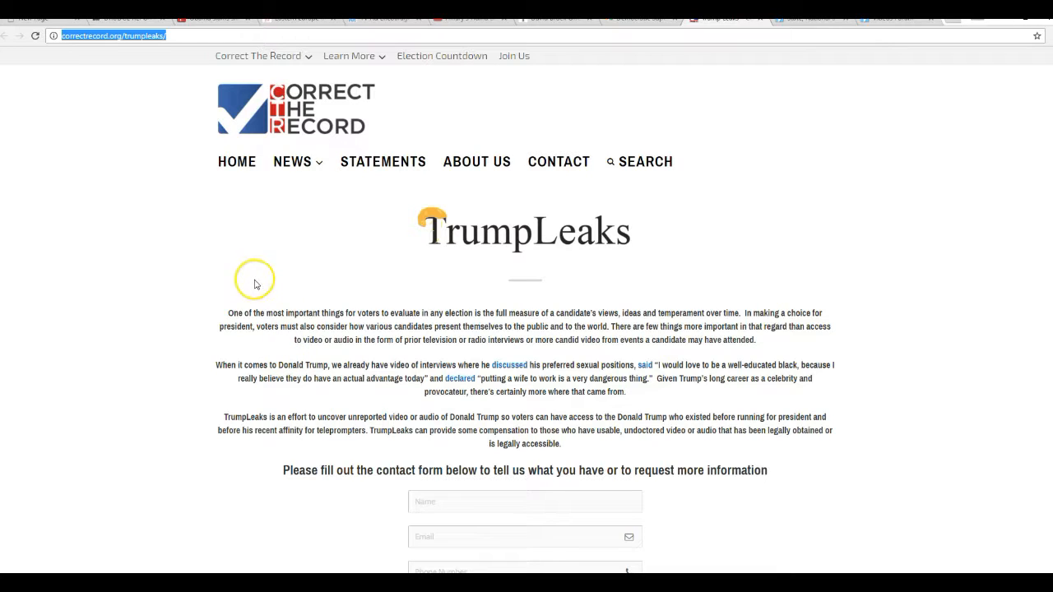
{"action": "mouse_move", "coordinate": [157, 360]}
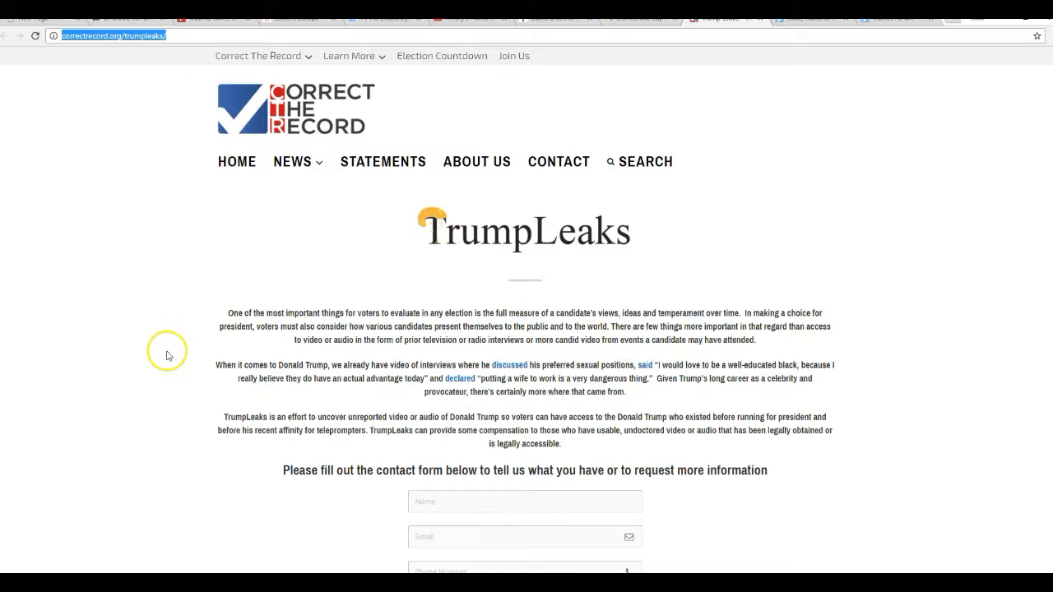
{"action": "mouse_move", "coordinate": [210, 338]}
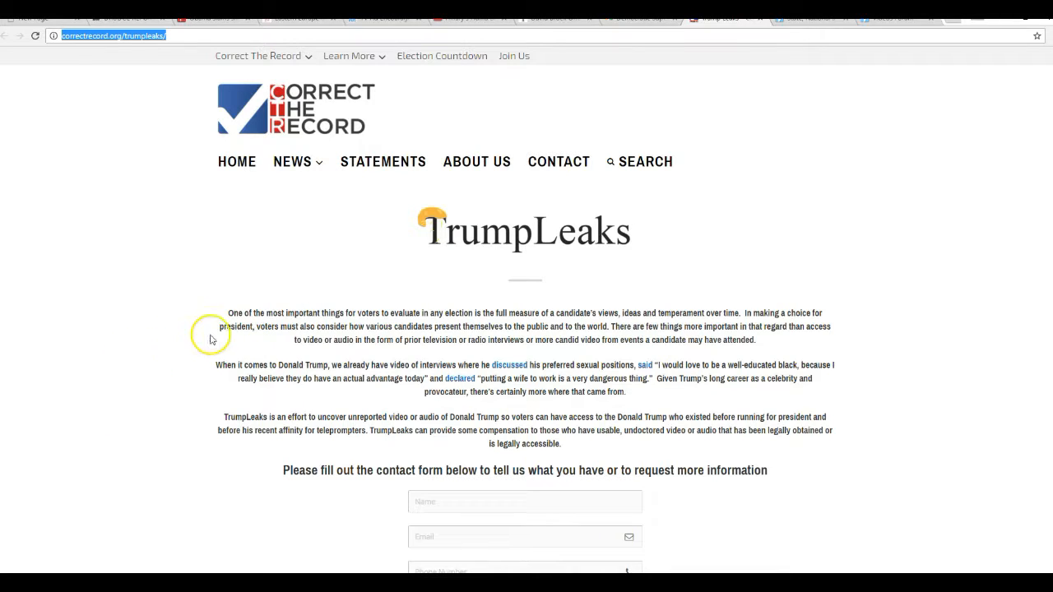